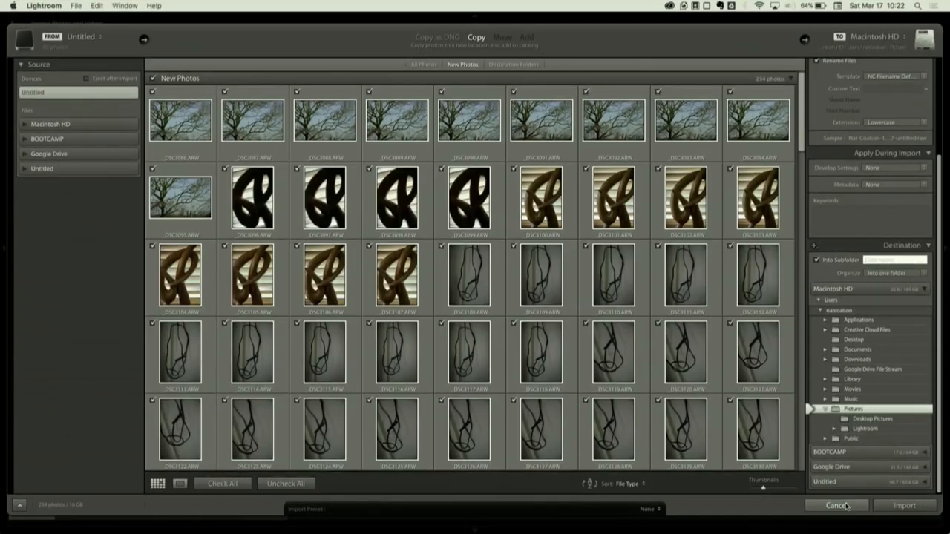
# Cancel the Import dialog listing the new photos from the external drive
pyautogui.click(835, 505)
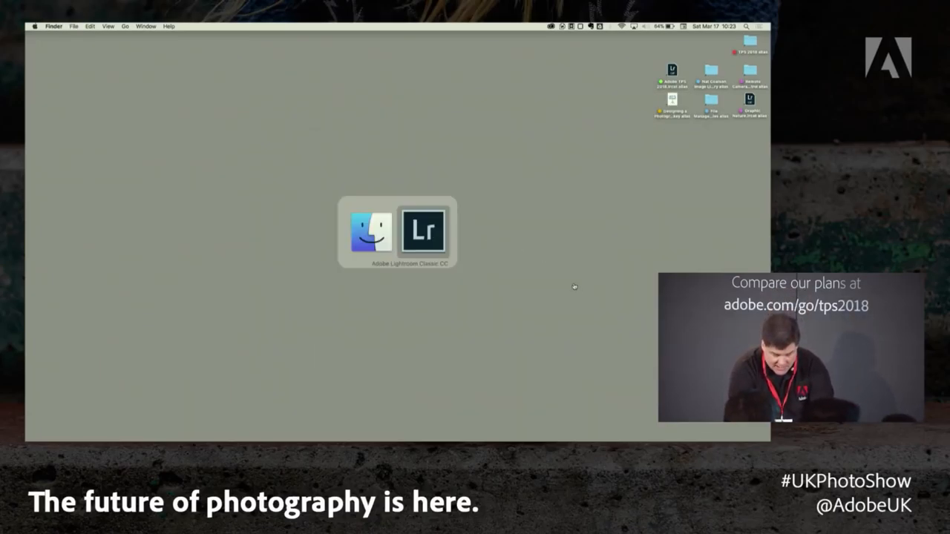
pyautogui.click(425, 232)
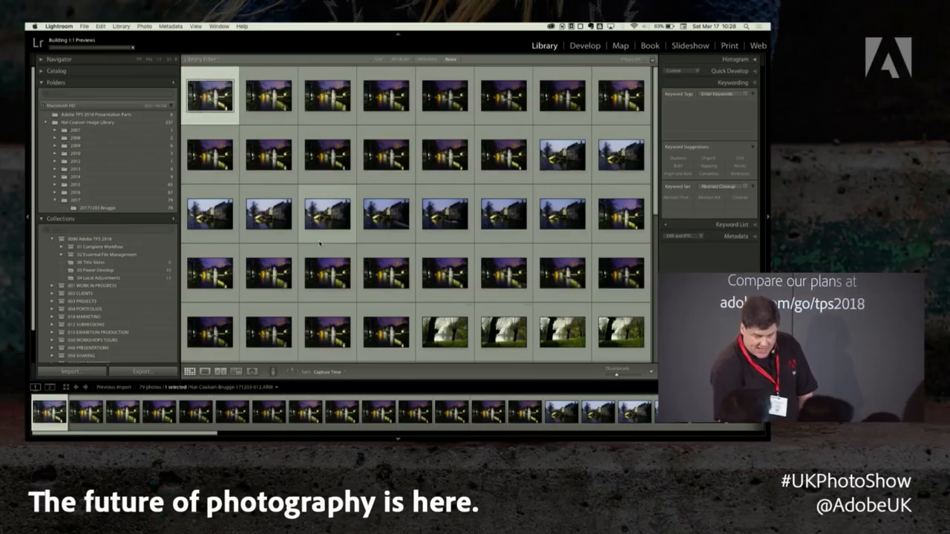
pyautogui.scroll(-3)
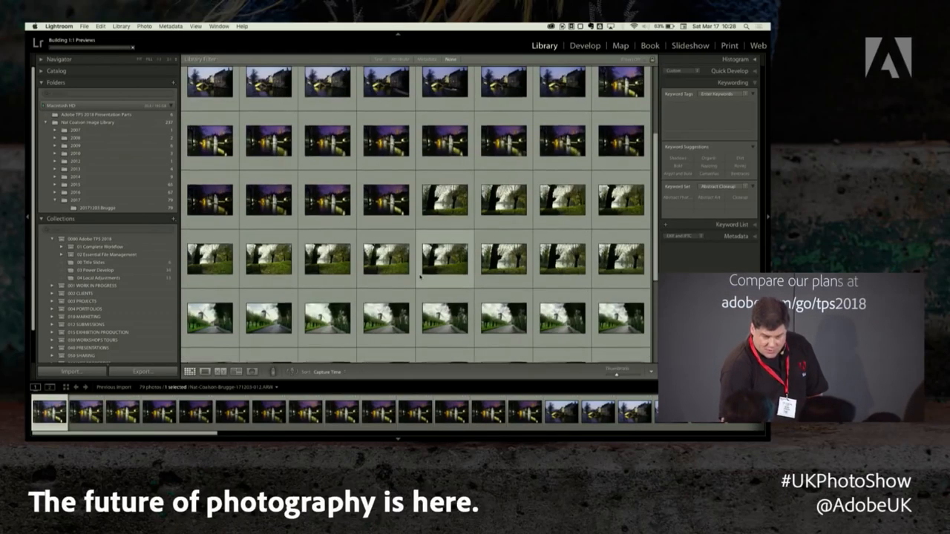
pyautogui.scroll(3)
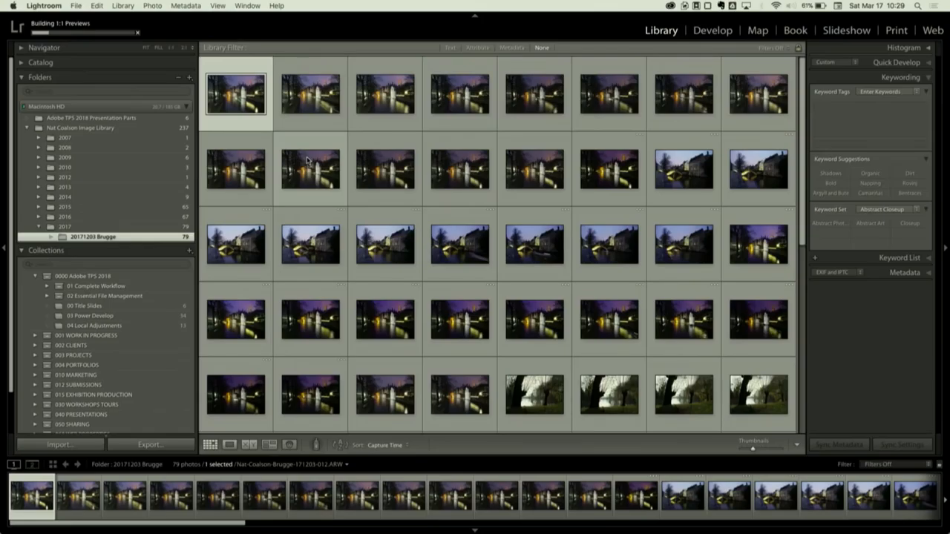
pyautogui.moveTo(323, 151)
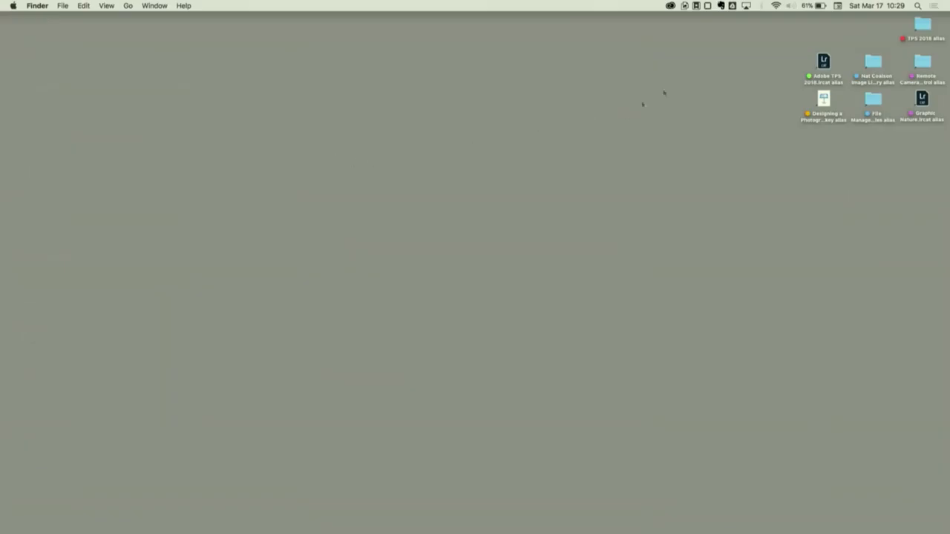
pyautogui.moveTo(876, 71)
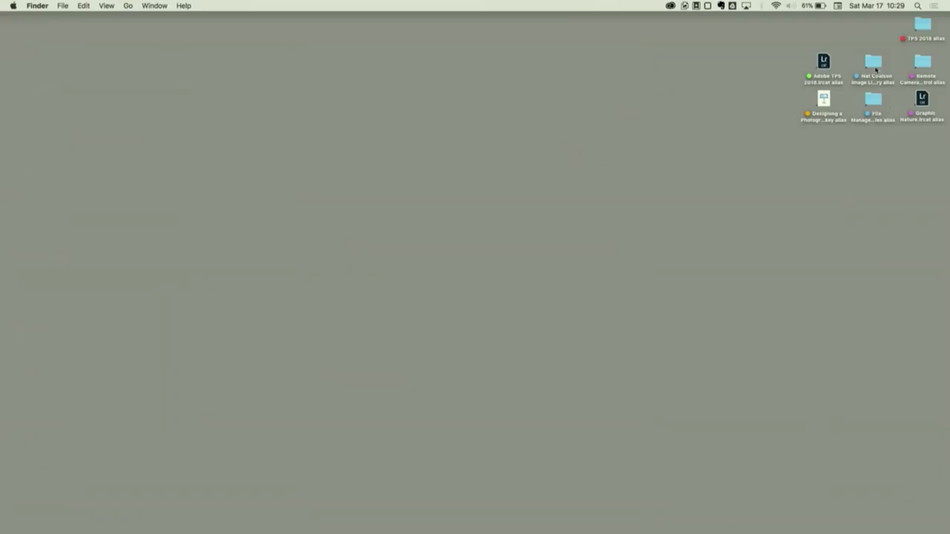
# Open the desktop image library folder showing the 2007-2017 year folders in list view
pyautogui.doubleClick(872, 66)
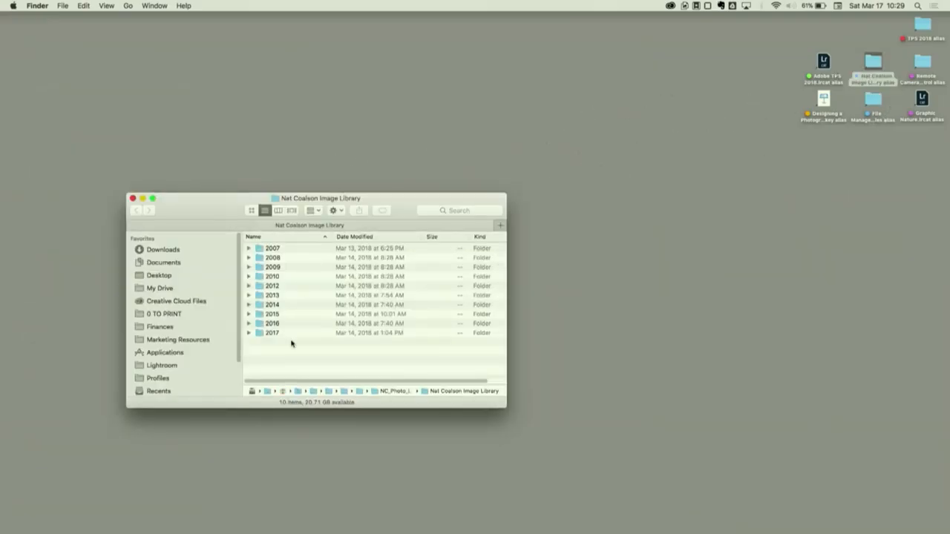
pyautogui.click(249, 332)
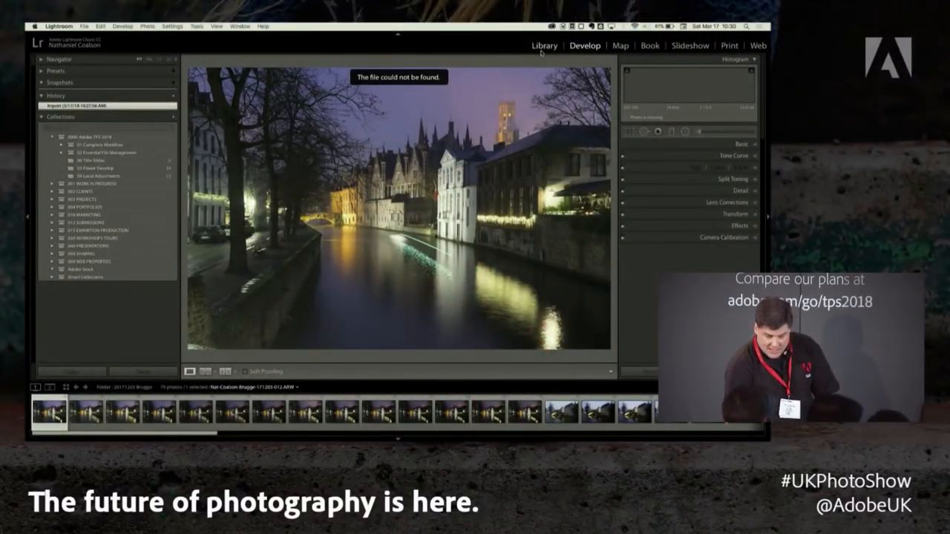
# Expand the 2017 folder and select the Brugge shoot folder inside it
pyautogui.click(544, 45)
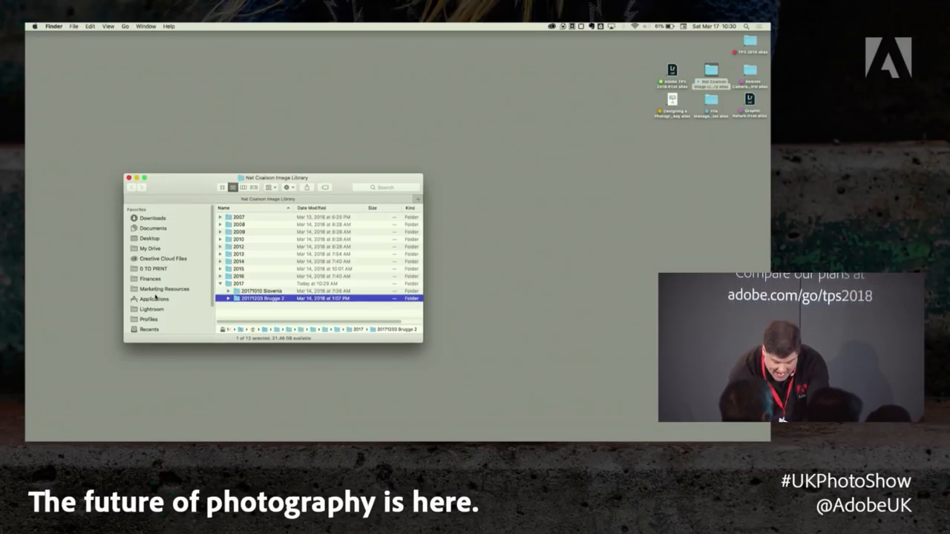
pyautogui.click(259, 300)
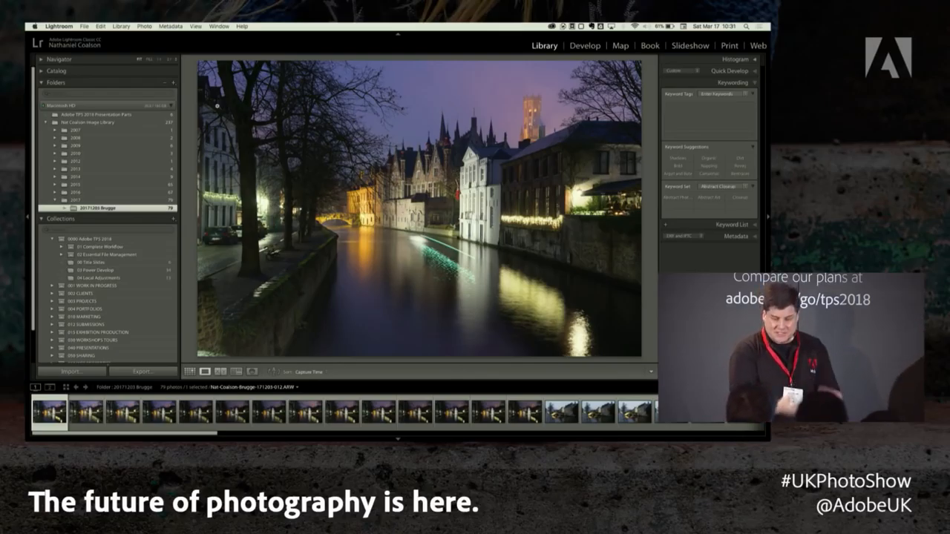
# Show the Bruges folder's photos as a thumbnail grid in the Library
pyautogui.click(190, 371)
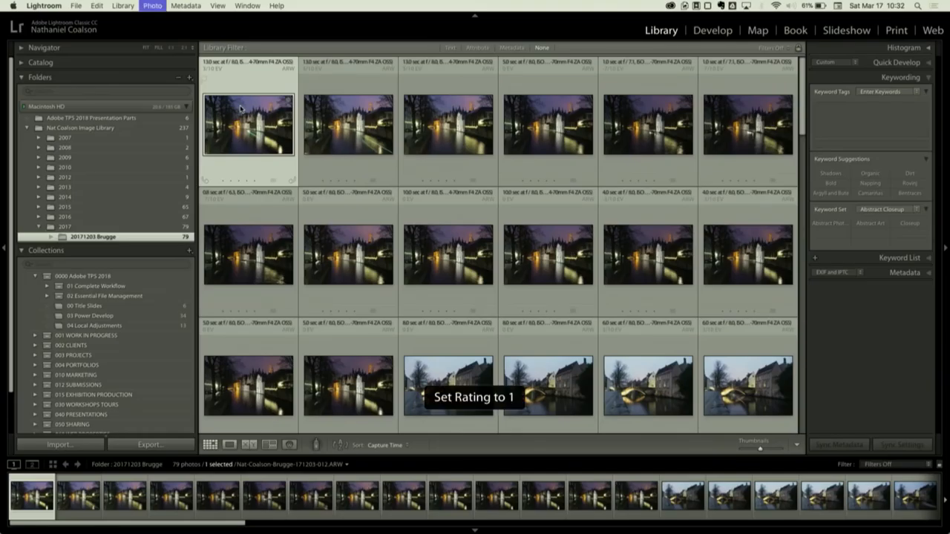
# Rate several night canal photos one star, then continue with a windmill shot further down
pyautogui.click(548, 125)
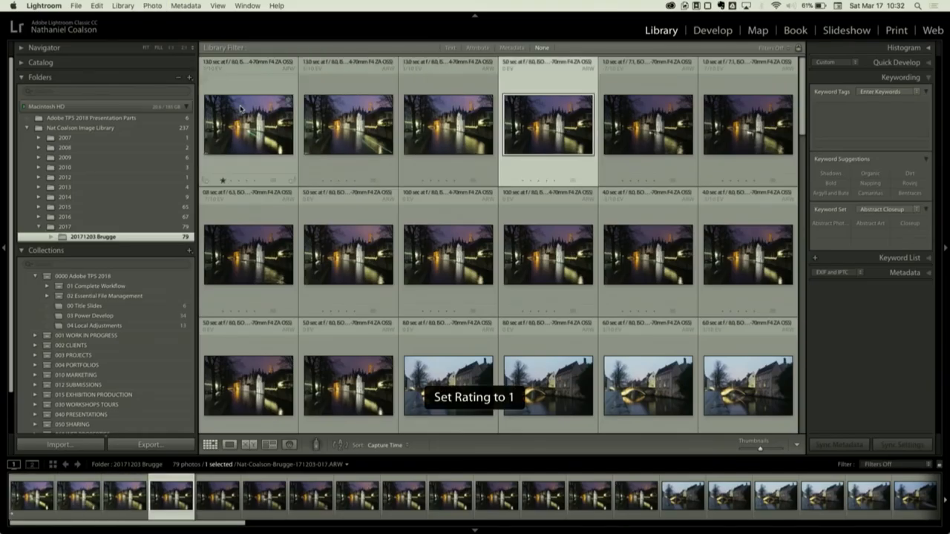
pyautogui.click(448, 255)
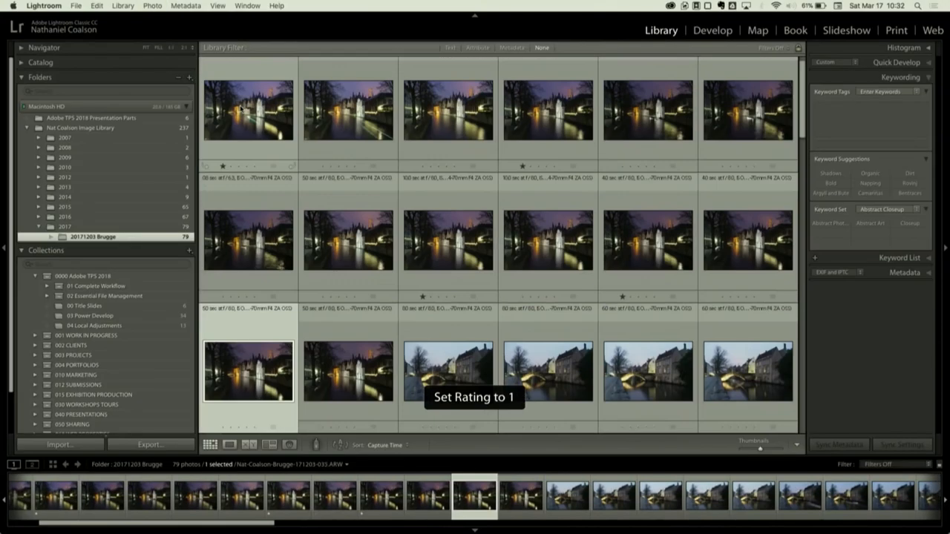
pyautogui.click(547, 241)
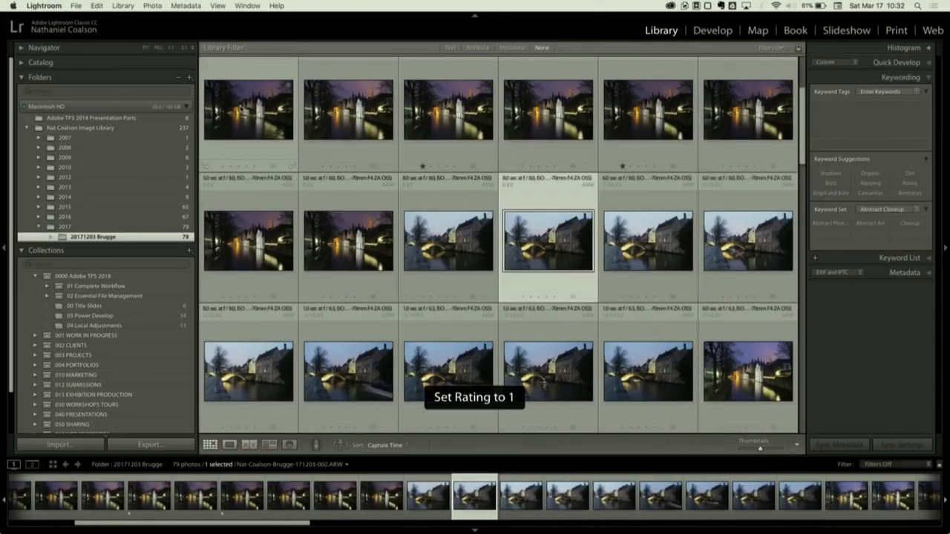
pyautogui.click(546, 371)
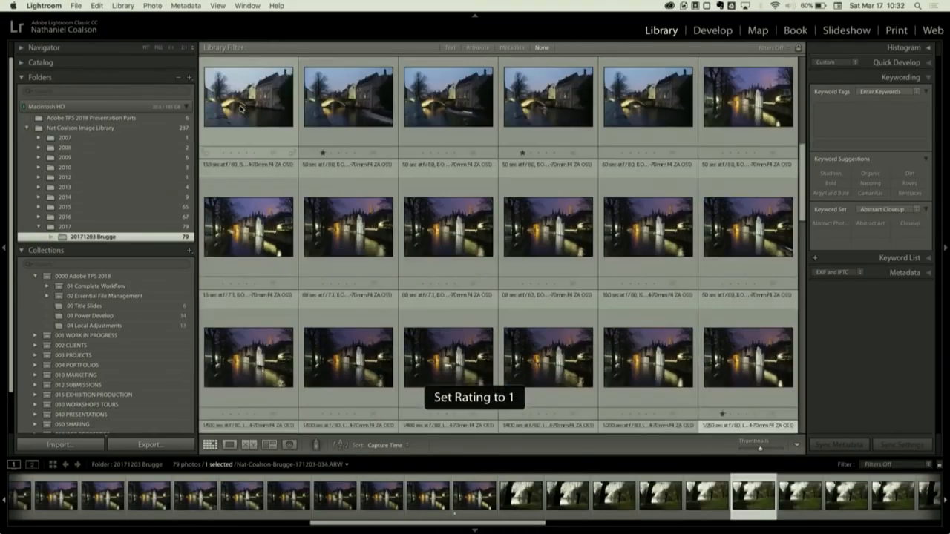
pyautogui.scroll(-3)
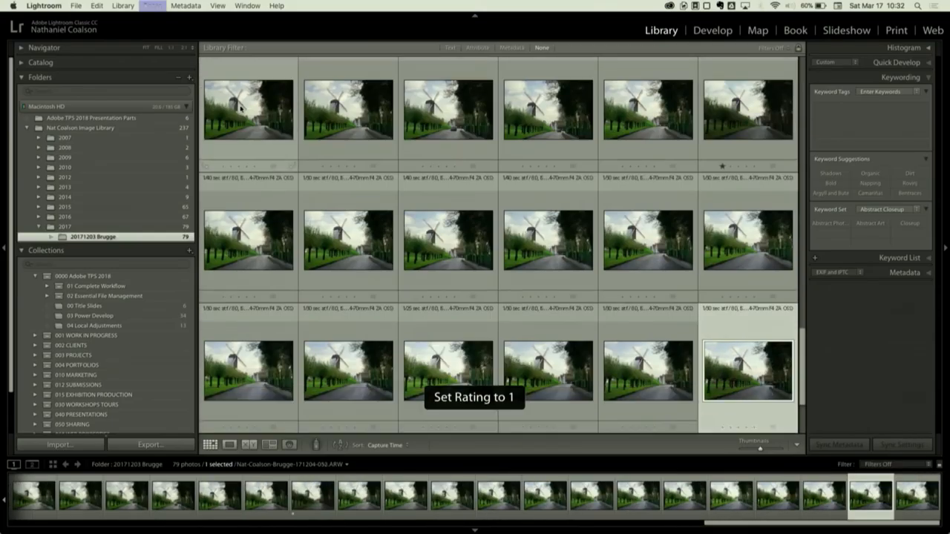
pyautogui.click(448, 239)
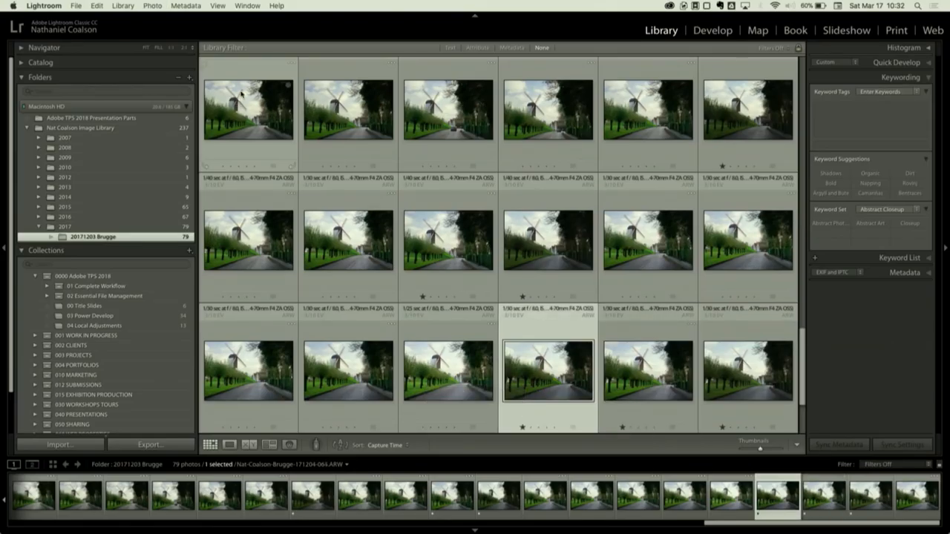
pyautogui.moveTo(385, 4)
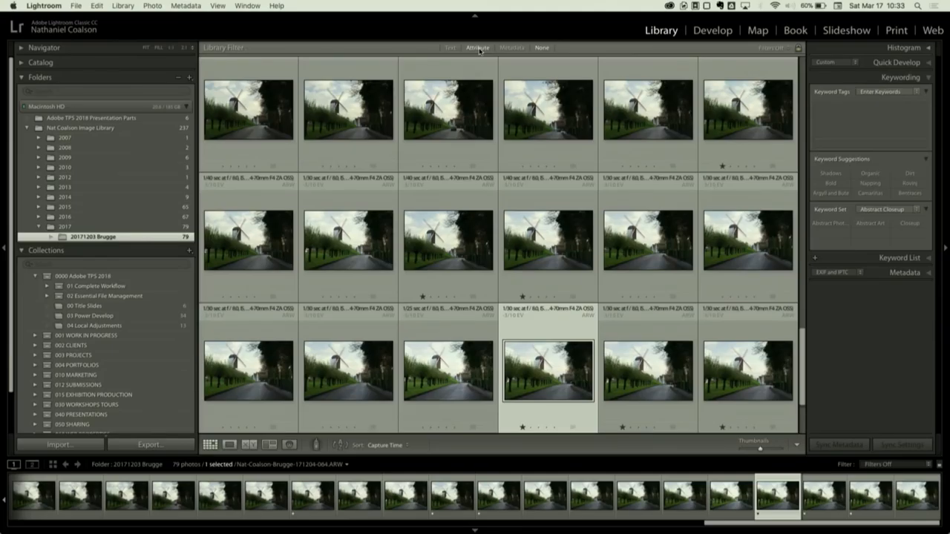
pyautogui.click(478, 47)
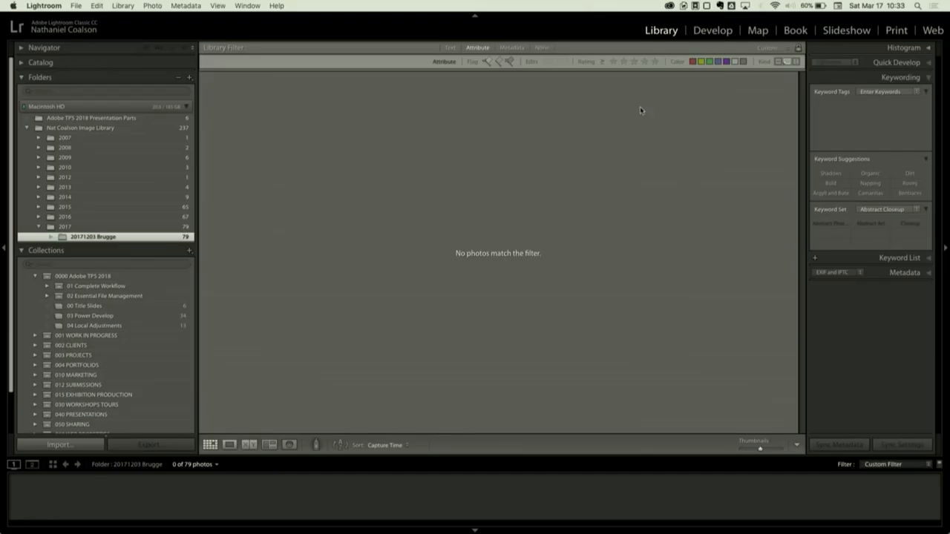
pyautogui.moveTo(588, 82)
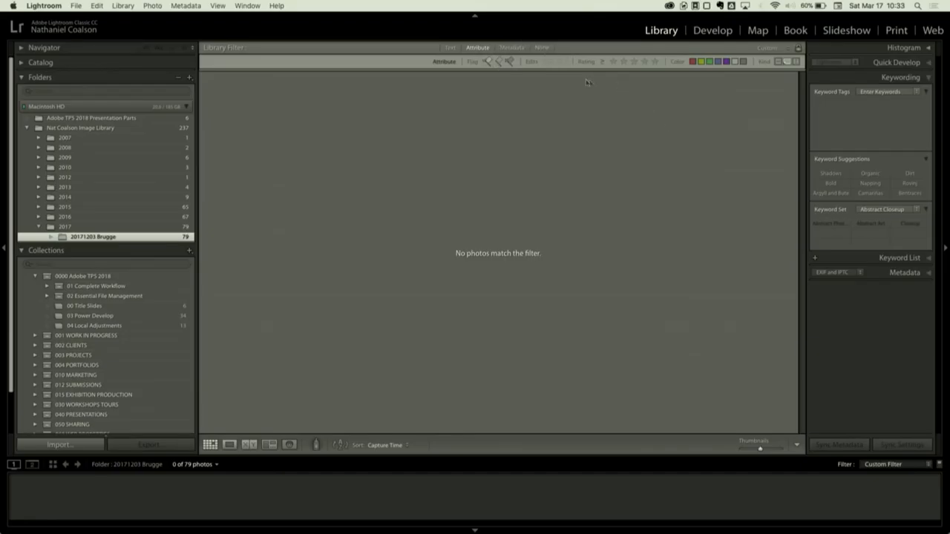
pyautogui.click(614, 61)
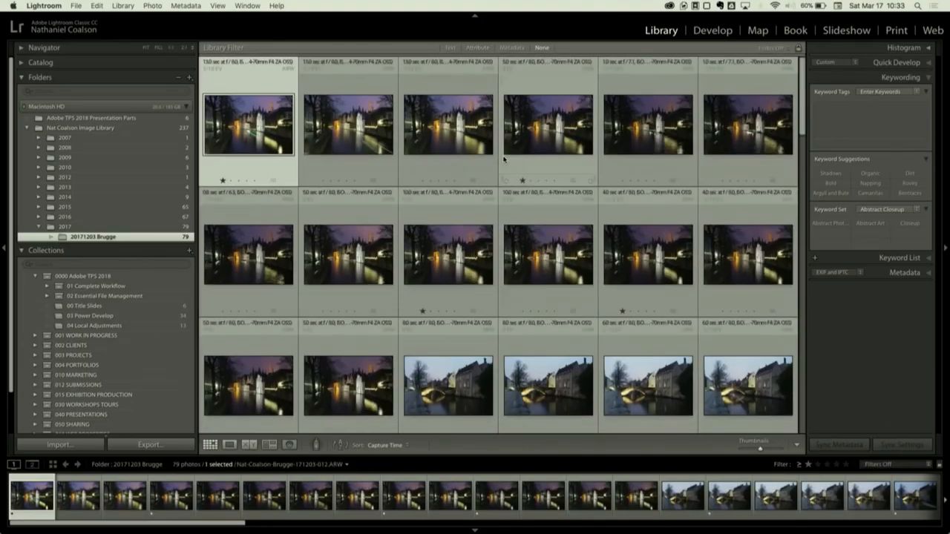
pyautogui.scroll(-3)
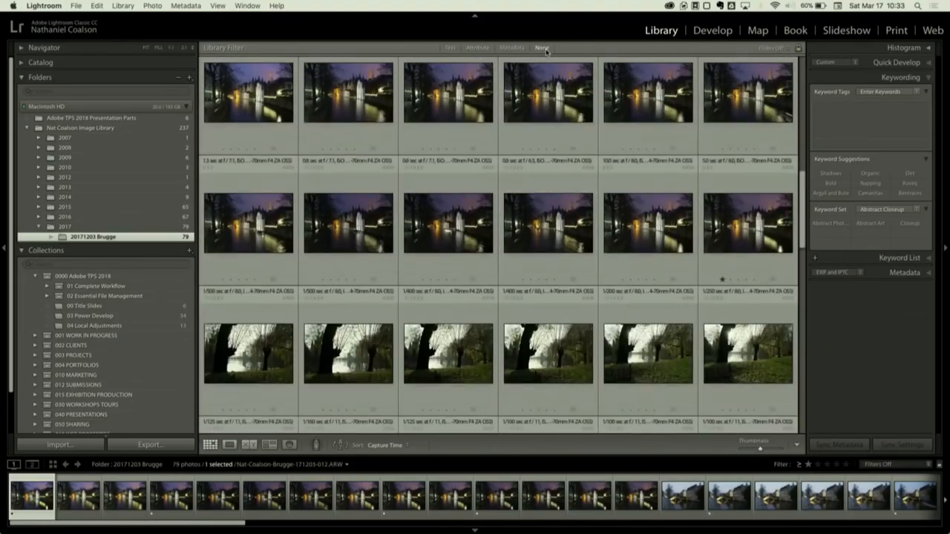
pyautogui.scroll(-3)
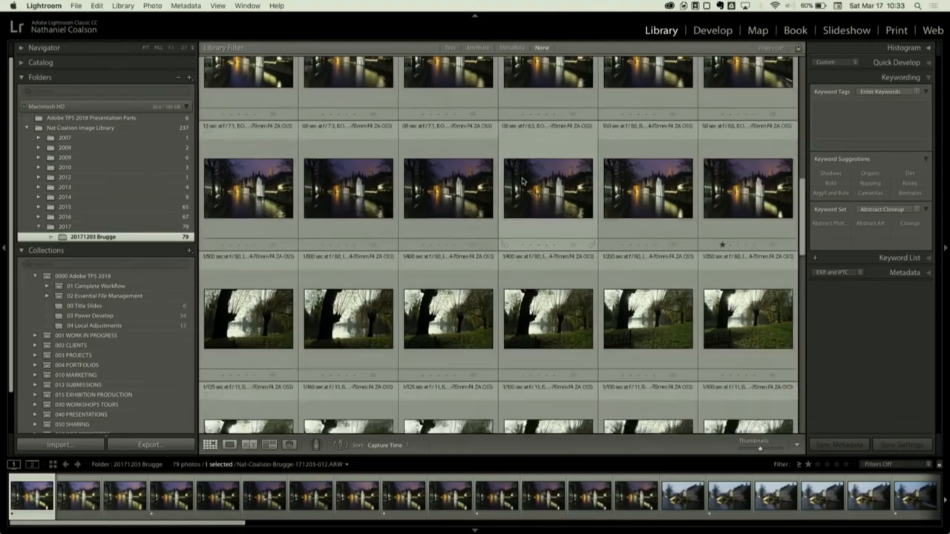
pyautogui.scroll(-3)
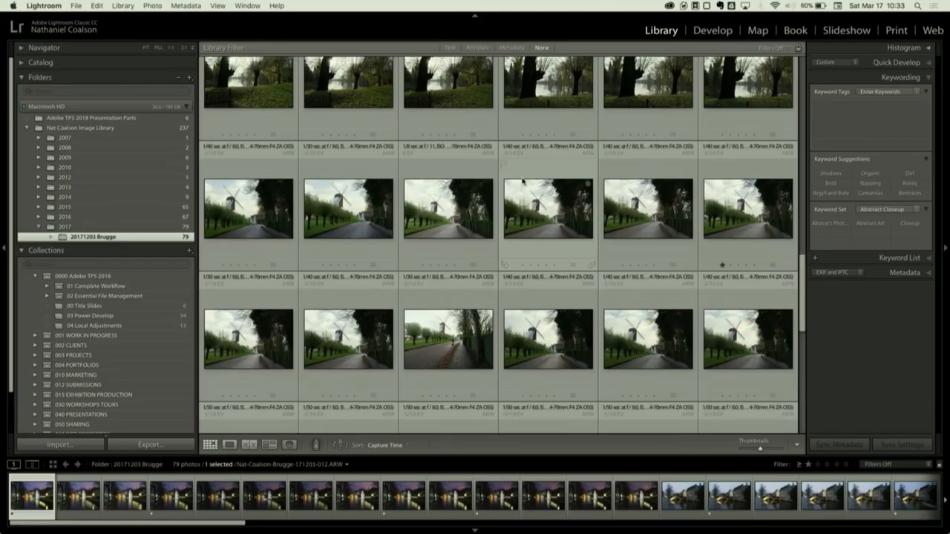
pyautogui.scroll(-3)
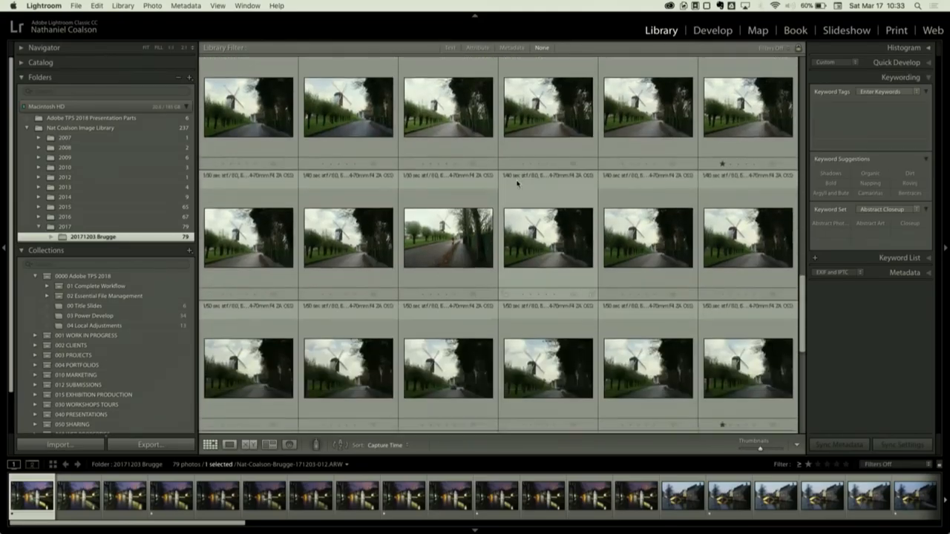
pyautogui.scroll(-3)
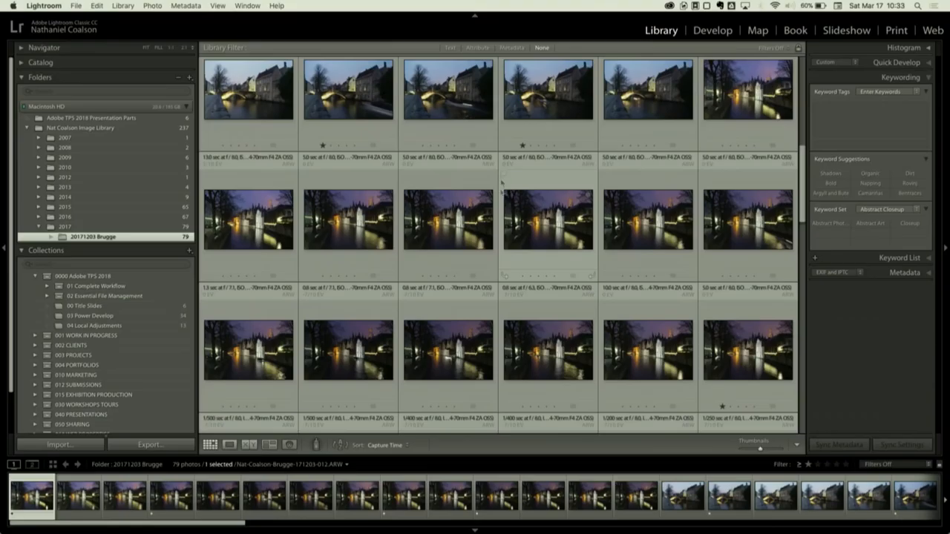
# Scroll the filtered grid of 15 rated Bruges photos toward the windmill shot
pyautogui.scroll(-3)
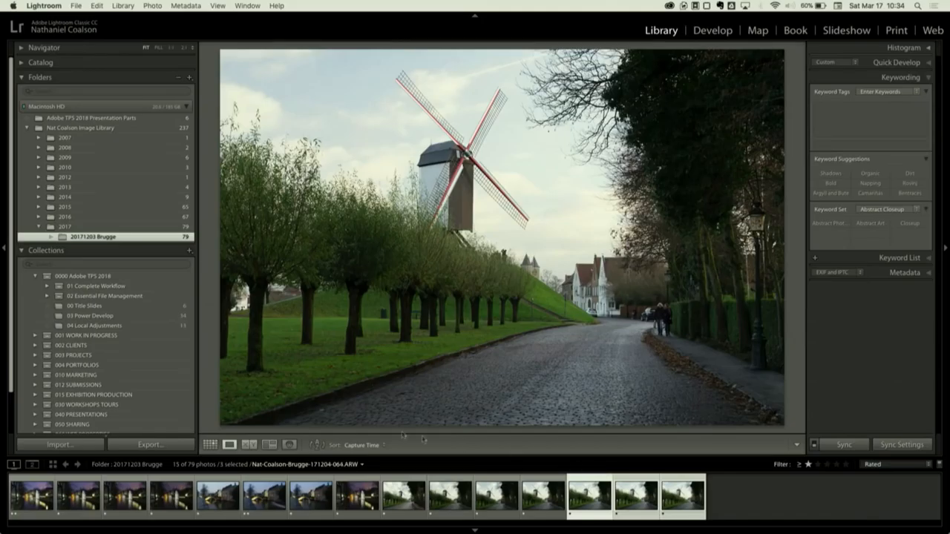
# Survey the windmill shots side by side, then return to the grid of all rated photos
pyautogui.click(270, 446)
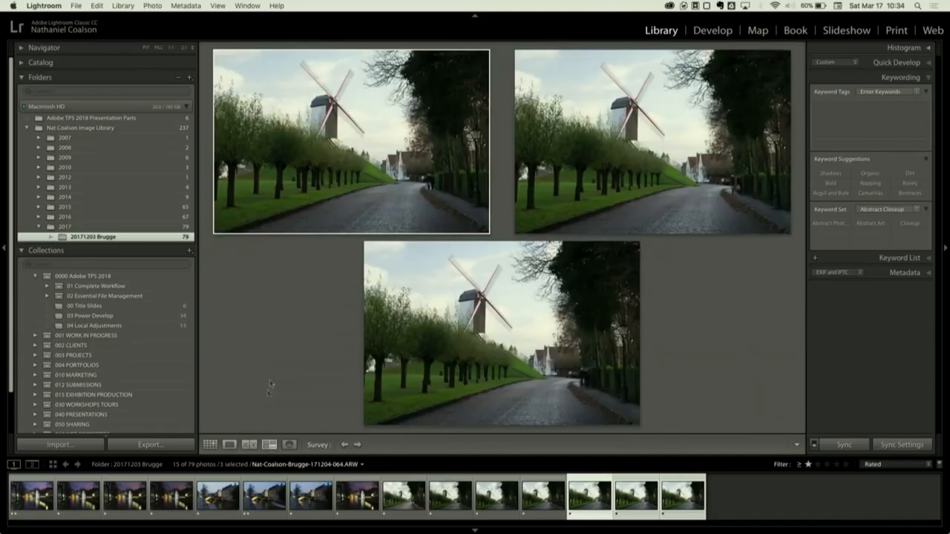
pyautogui.moveTo(272, 371)
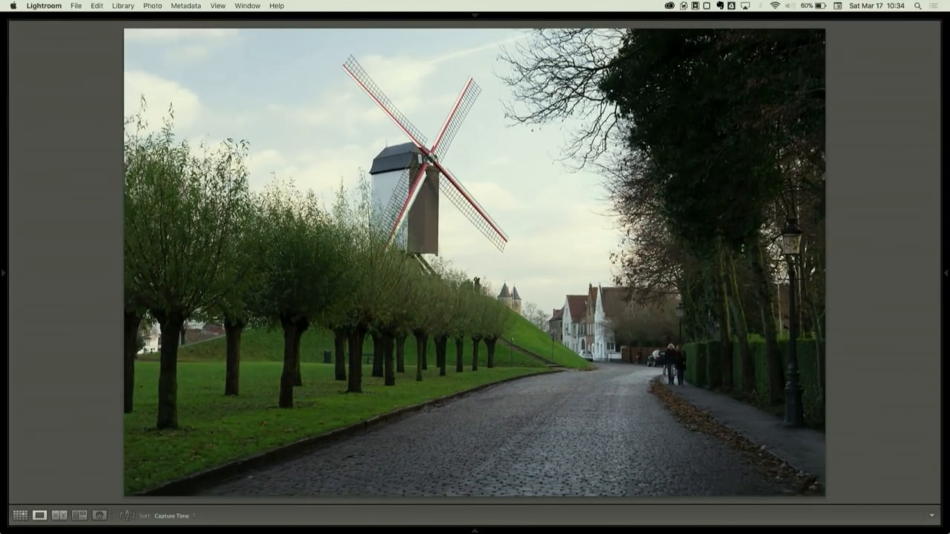
pyautogui.click(21, 515)
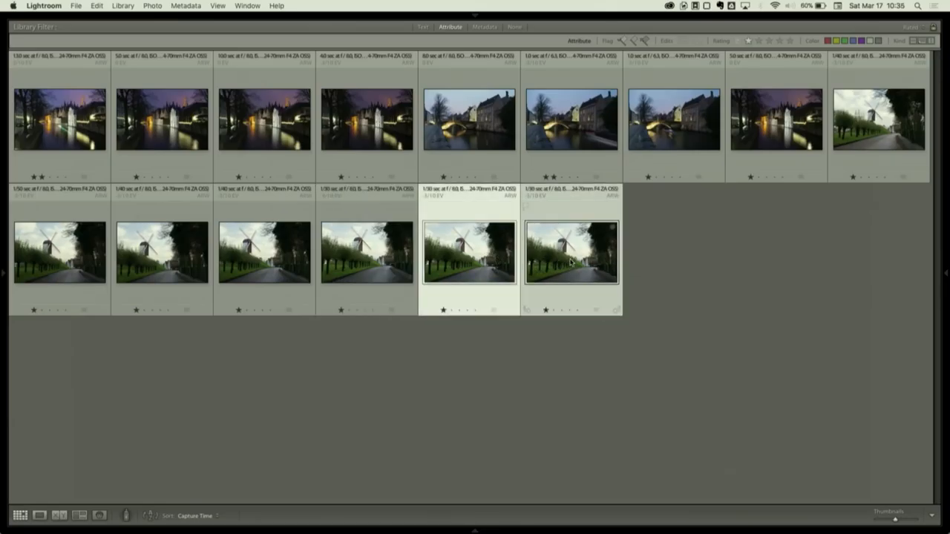
# Filter the Bruges grid by star rating to show only the two-star favourites
pyautogui.click(59, 515)
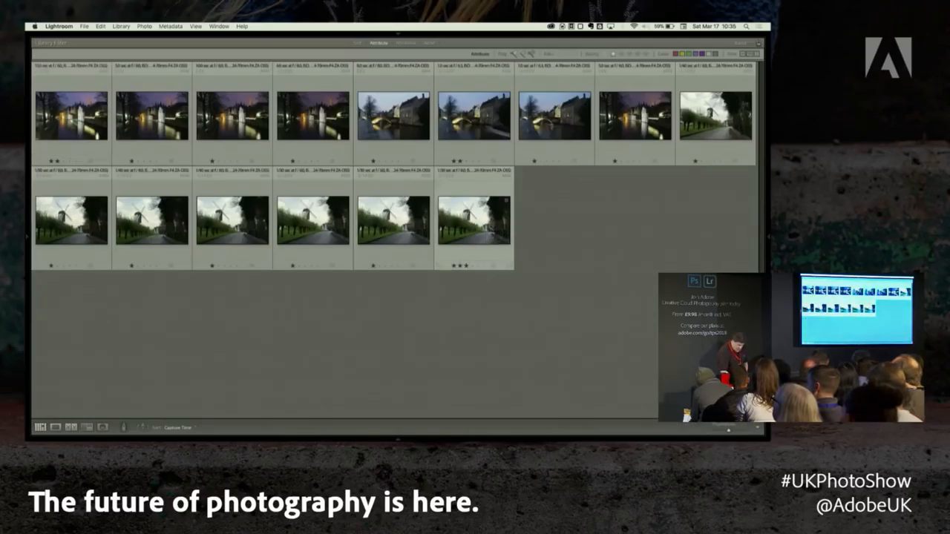
pyautogui.press('2')
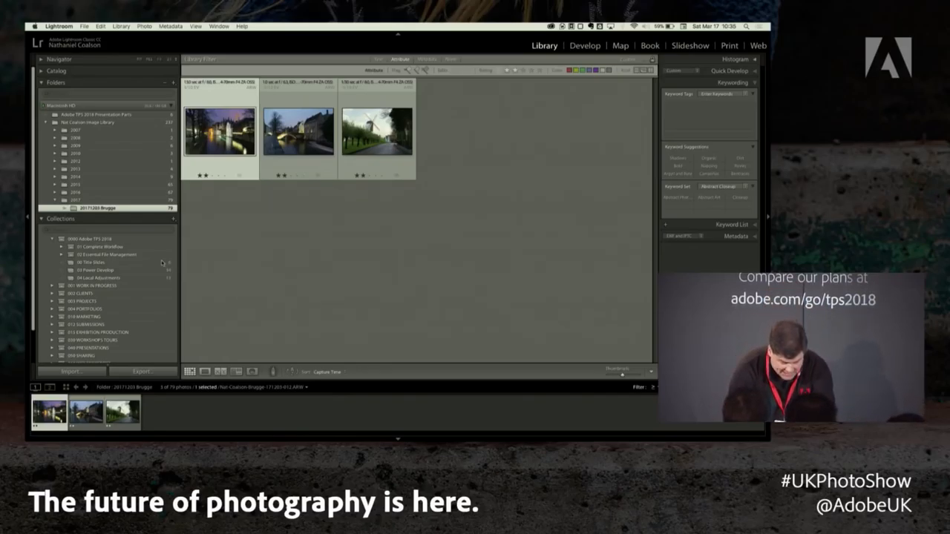
# Create a new collection named 'Demo Brugge Collection' including the three selected photos
pyautogui.click(377, 130)
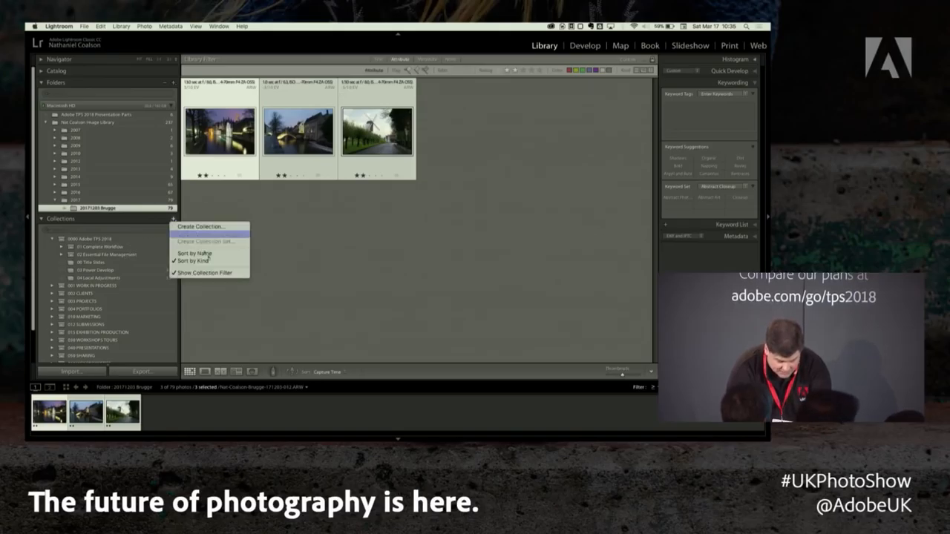
pyautogui.click(199, 226)
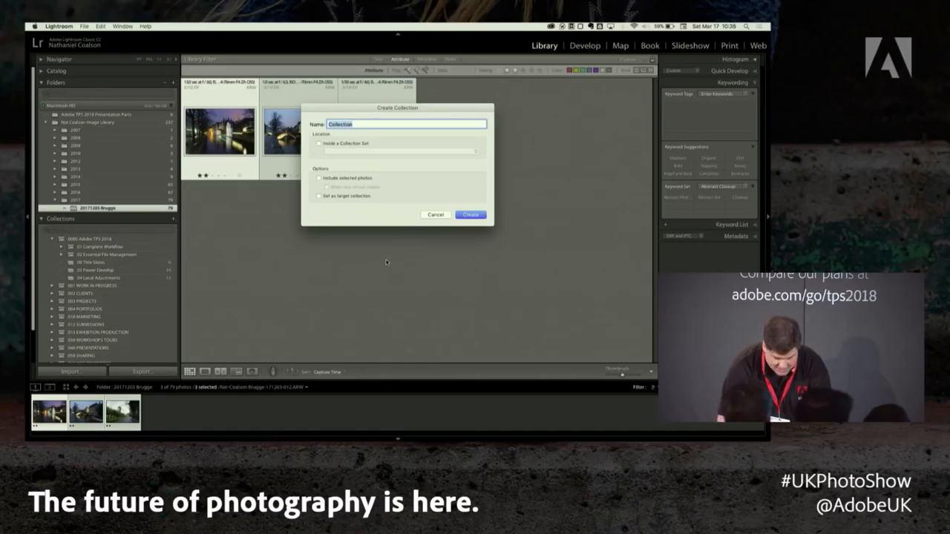
pyautogui.write('Demo Brugge')
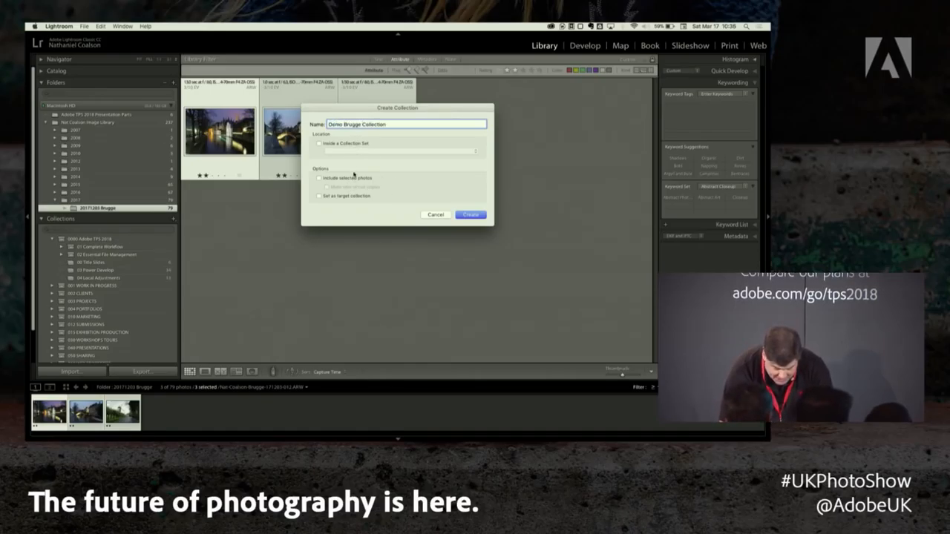
pyautogui.click(470, 214)
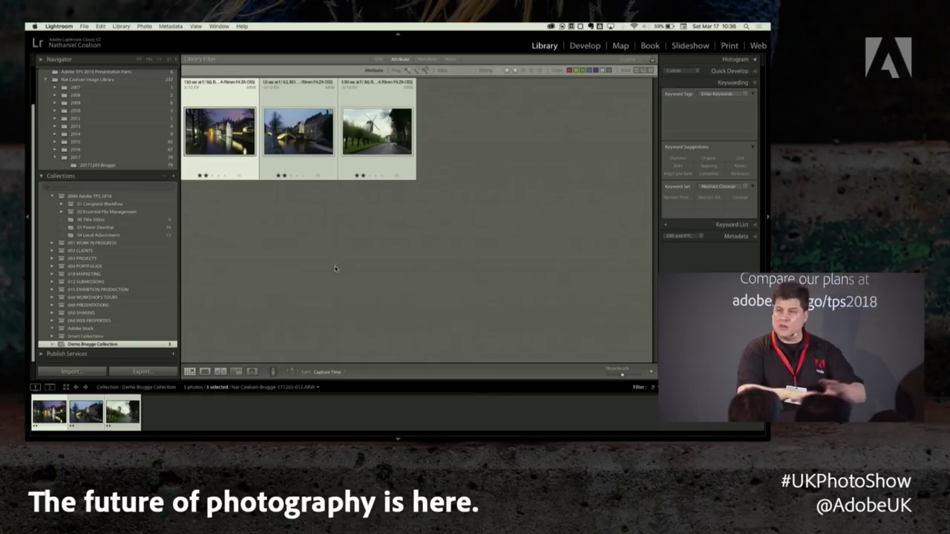
pyautogui.moveTo(110, 327)
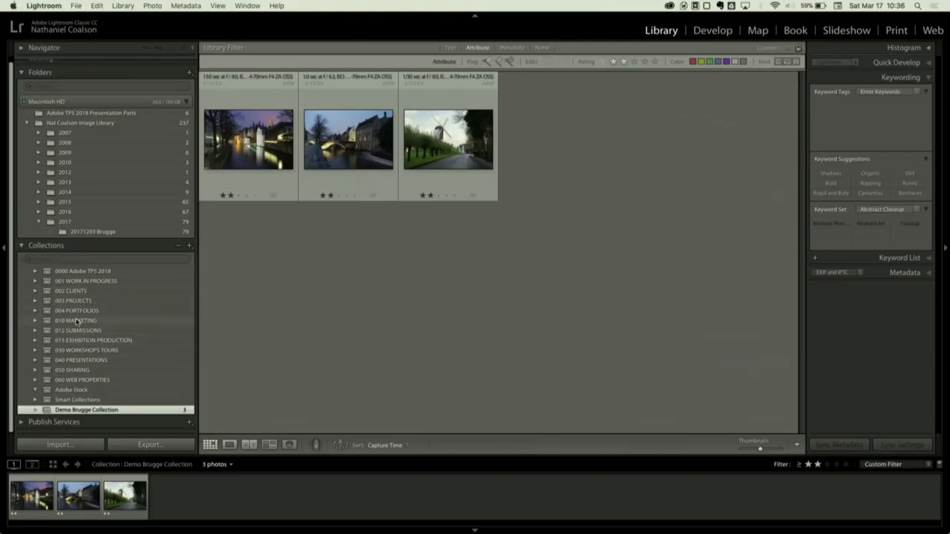
pyautogui.moveTo(84, 374)
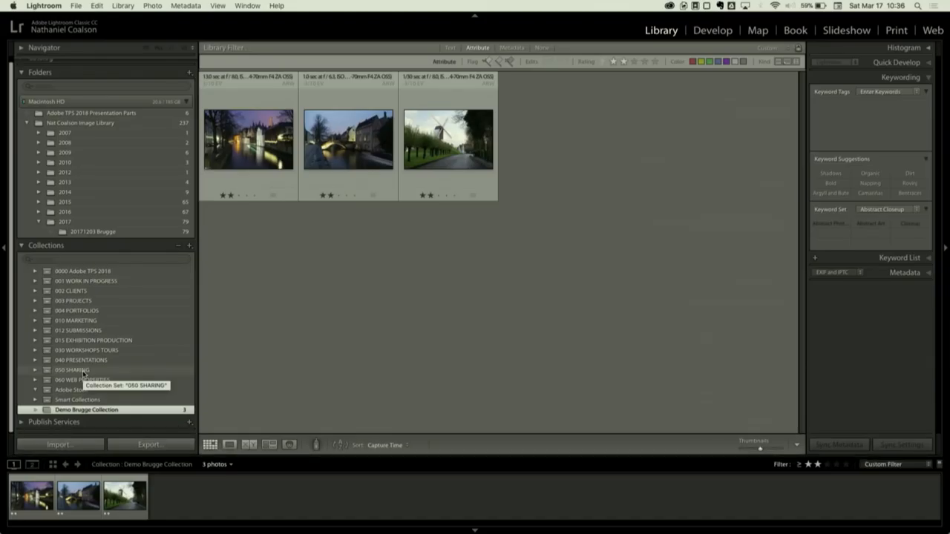
pyautogui.moveTo(107, 282)
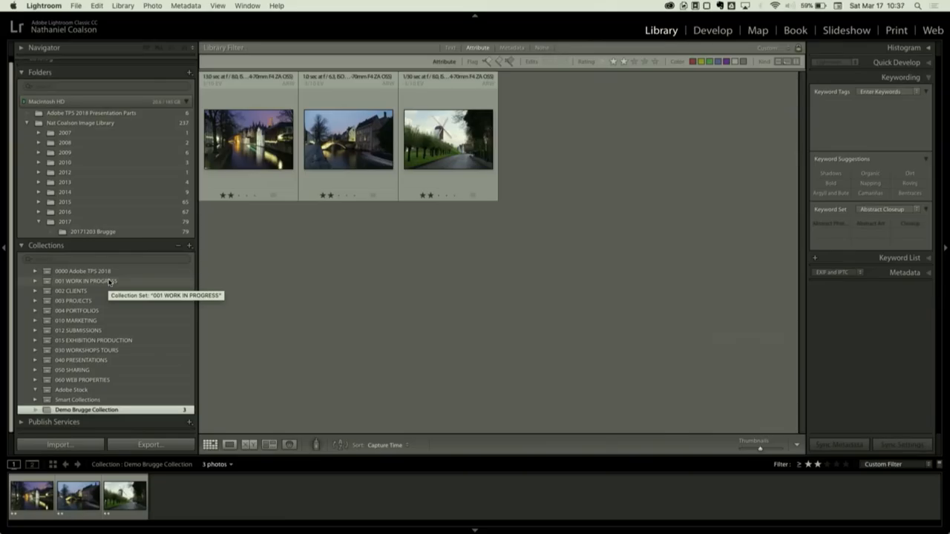
pyautogui.moveTo(96, 142)
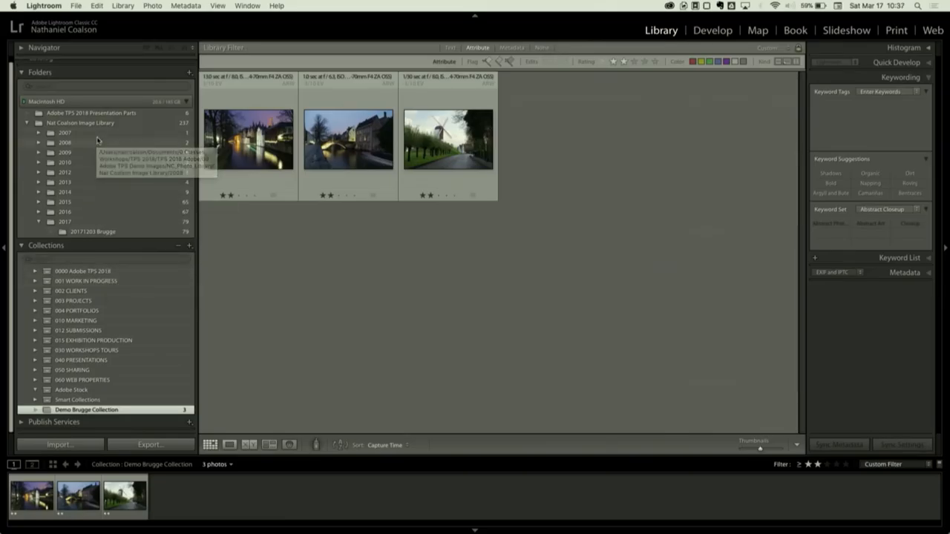
pyautogui.moveTo(96, 141)
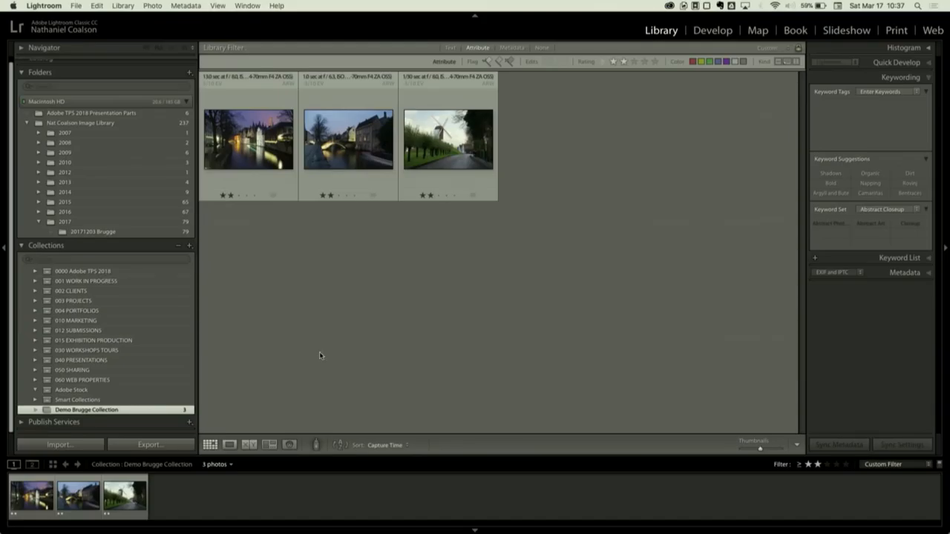
# Select the night canal photo and take it into the Develop module for editing
pyautogui.click(249, 140)
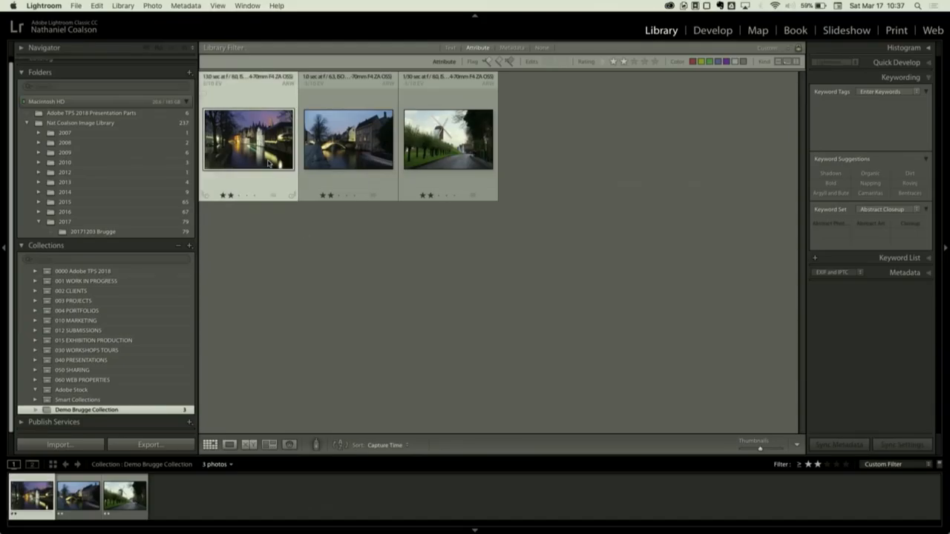
pyautogui.click(713, 30)
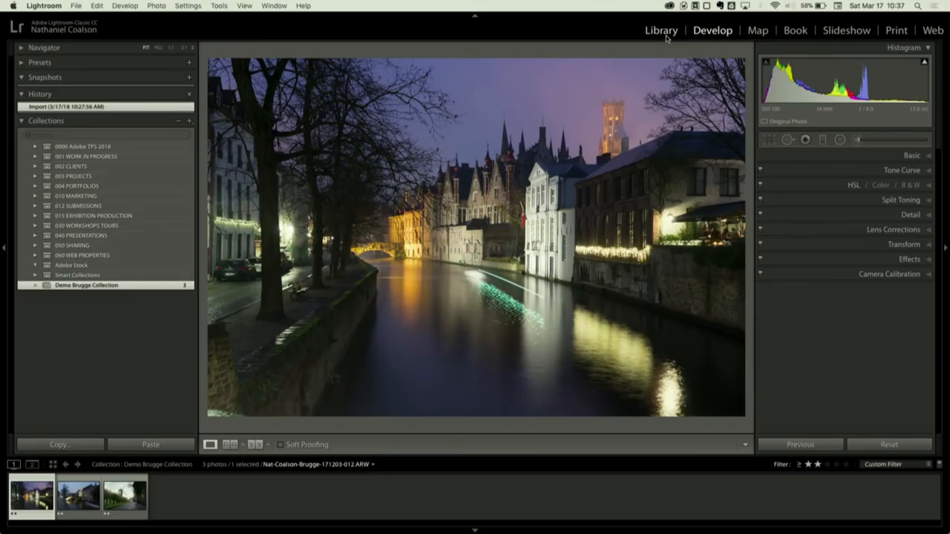
pyautogui.click(659, 30)
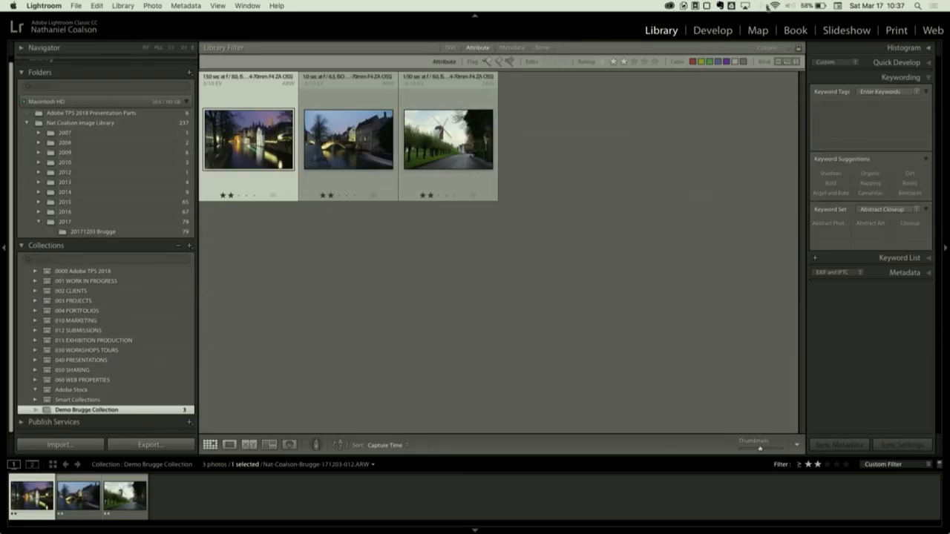
pyautogui.click(712, 29)
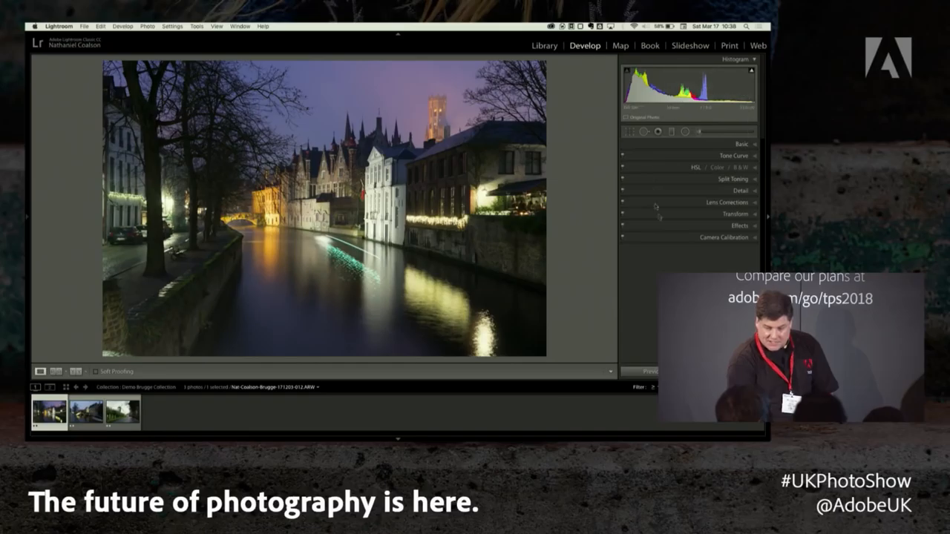
pyautogui.moveTo(644, 187)
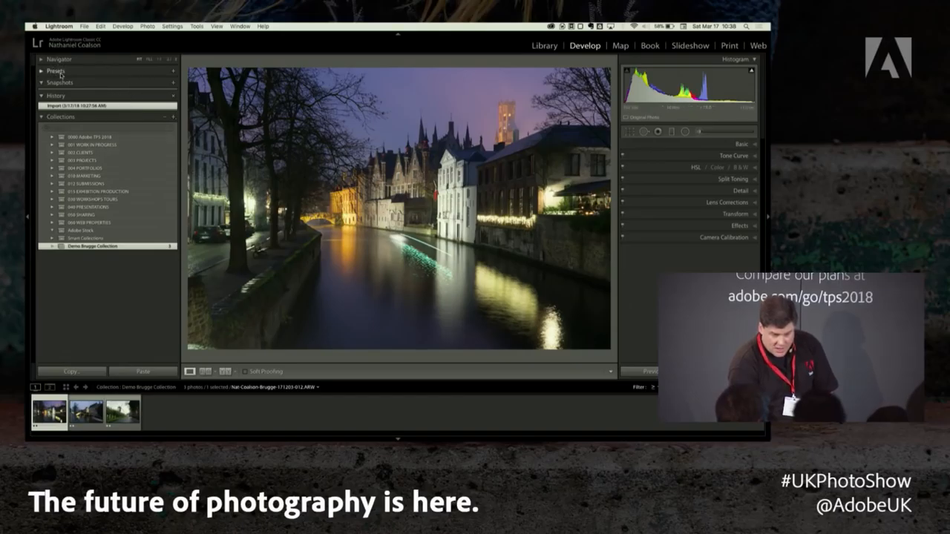
# Expand the Presets panel and try several develop presets on the night canal photo
pyautogui.click(41, 71)
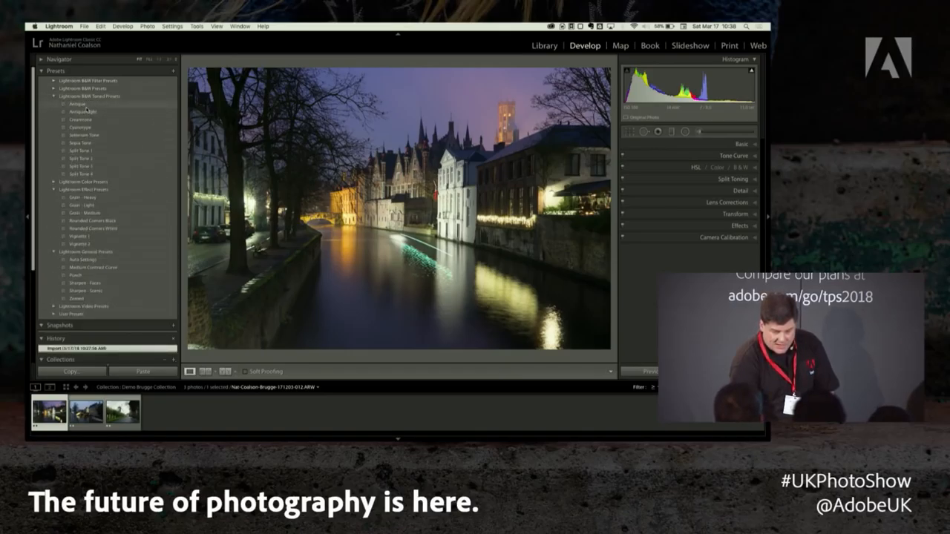
pyautogui.click(60, 59)
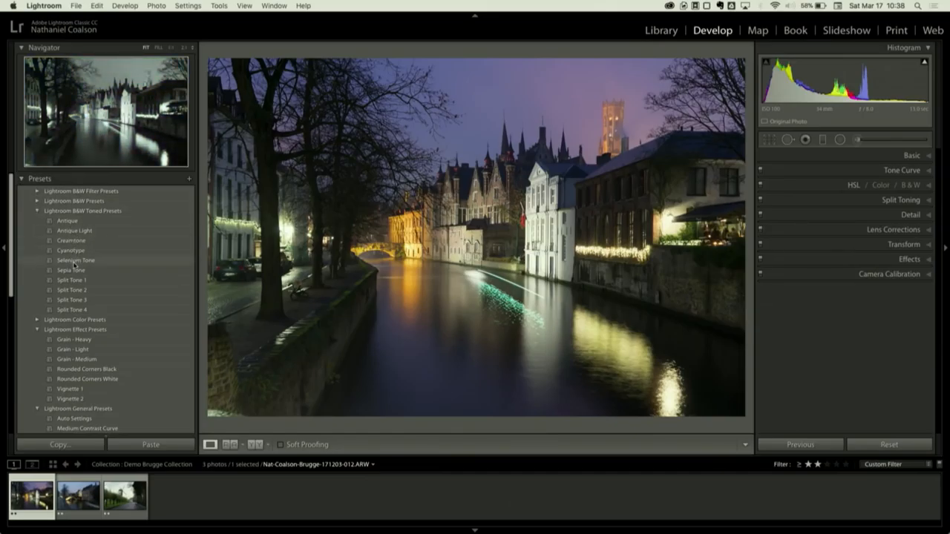
pyautogui.moveTo(71, 289)
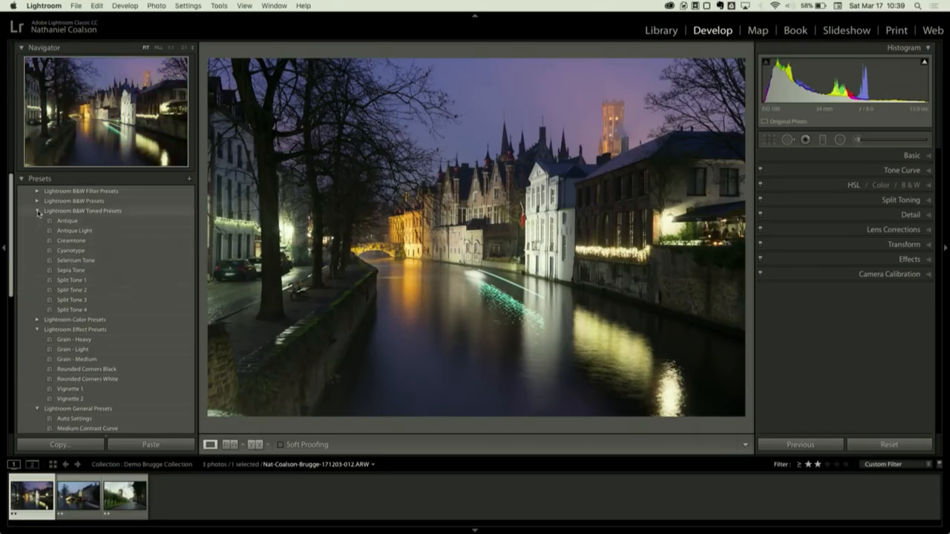
pyautogui.click(37, 210)
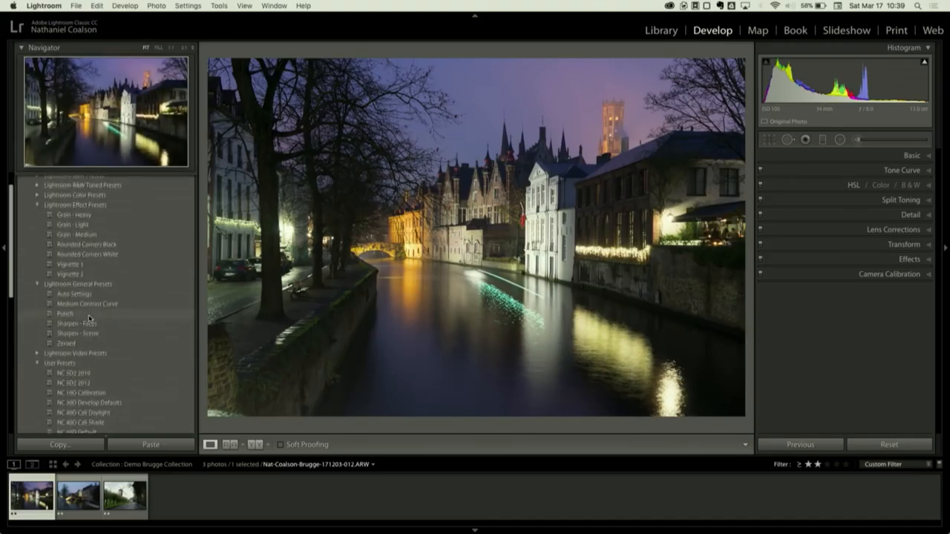
pyautogui.scroll(-3)
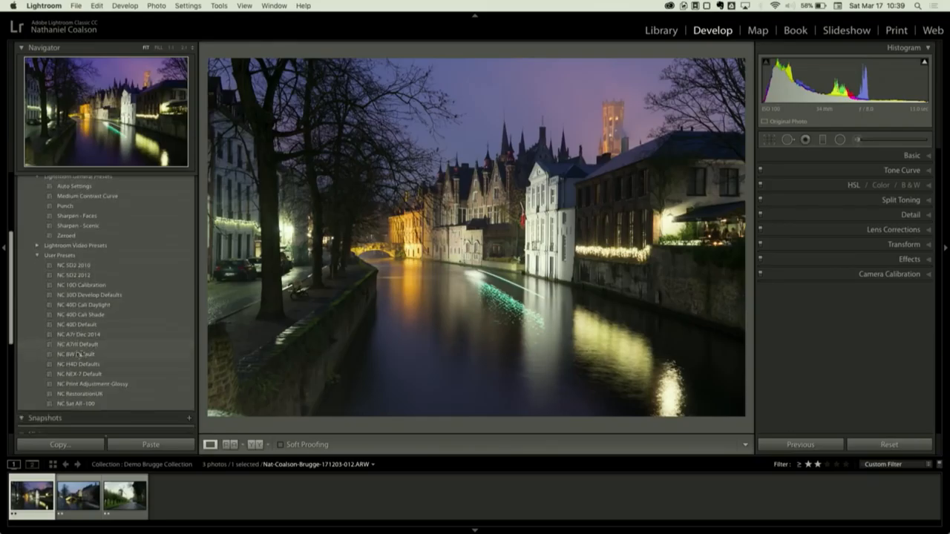
pyautogui.click(76, 354)
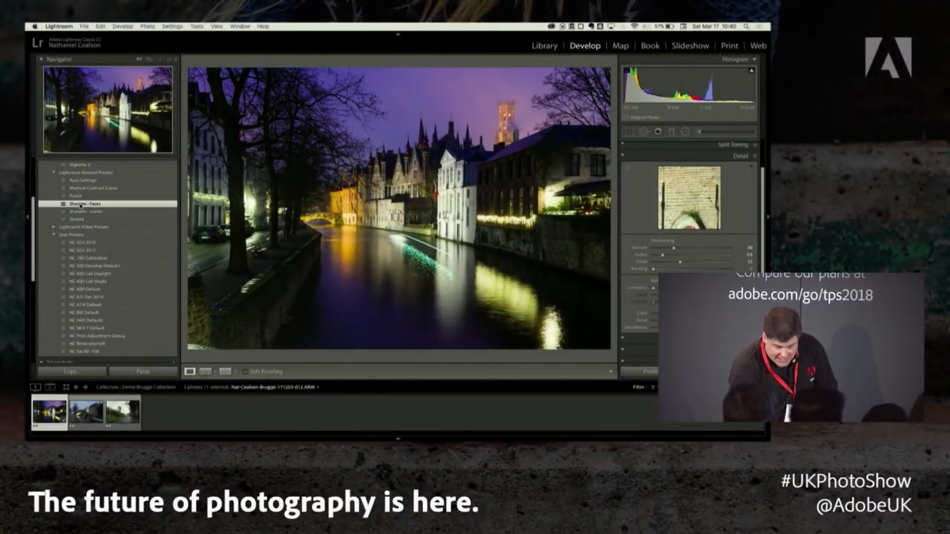
pyautogui.click(78, 214)
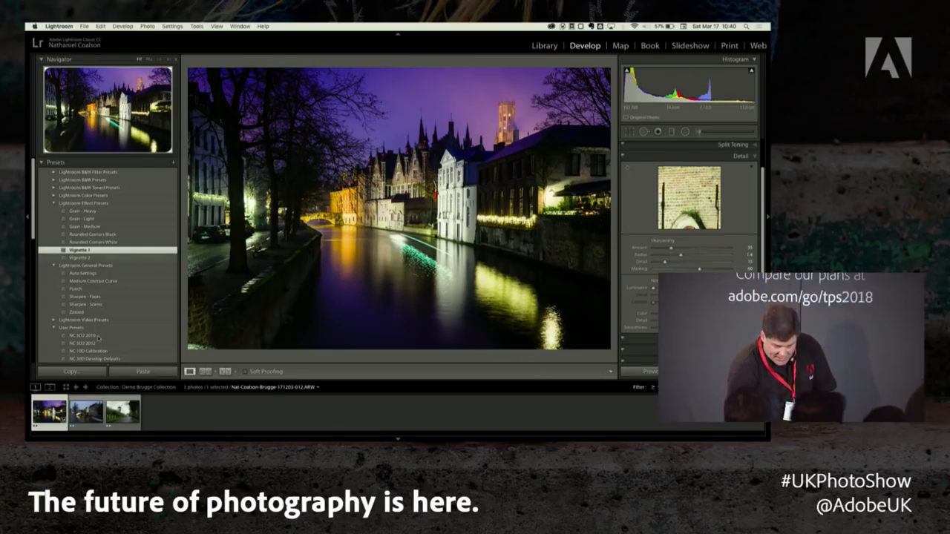
pyautogui.scroll(-3)
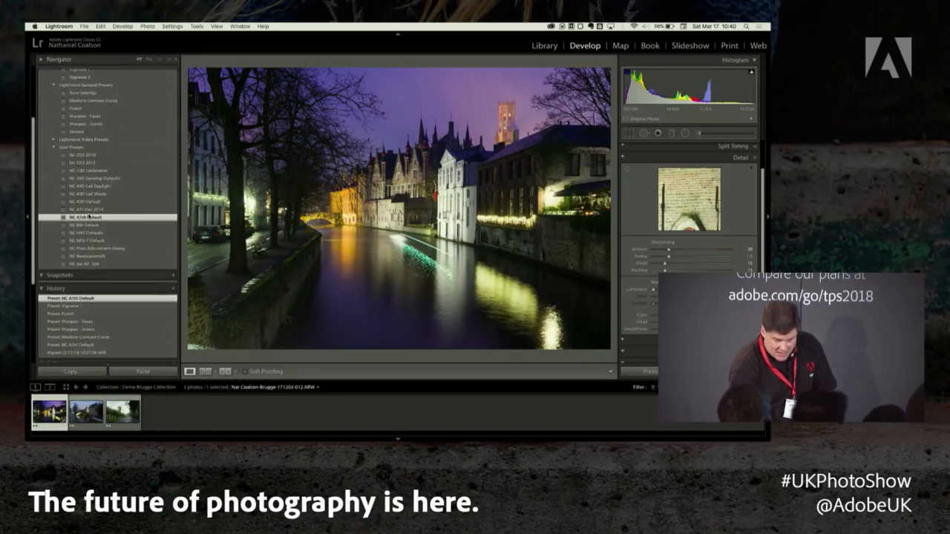
pyautogui.scroll(-3)
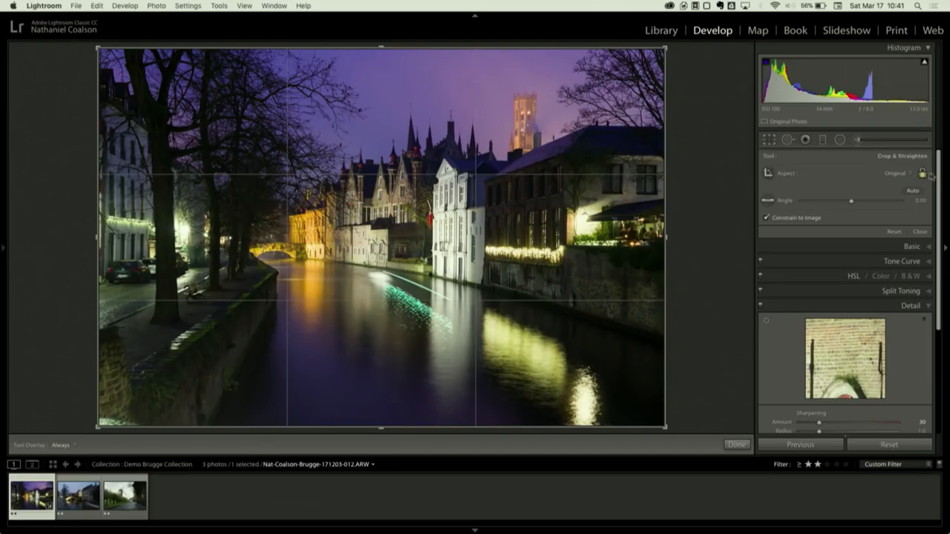
pyautogui.moveTo(898, 181)
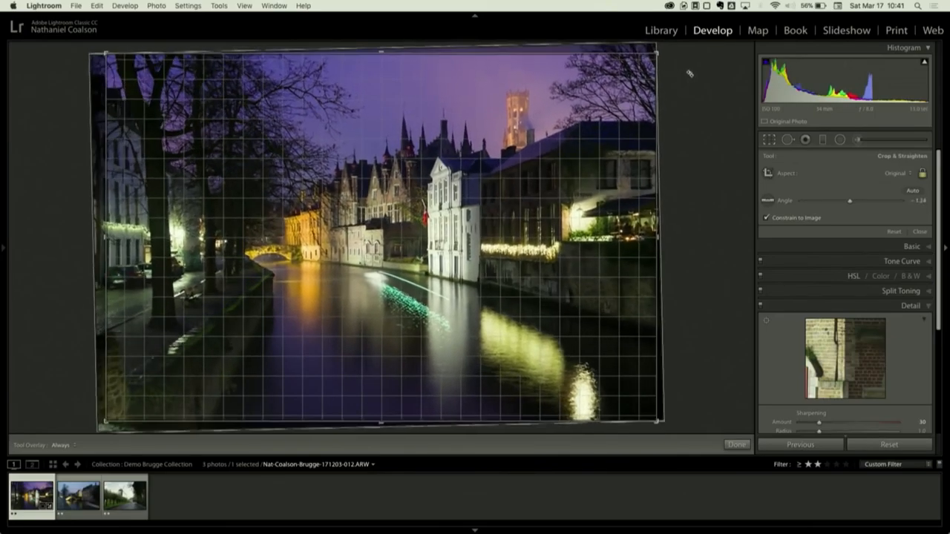
# Rotate the crop frame so the buildings stand level and accept the crop
pyautogui.moveTo(849, 201); pyautogui.dragTo(852, 202)
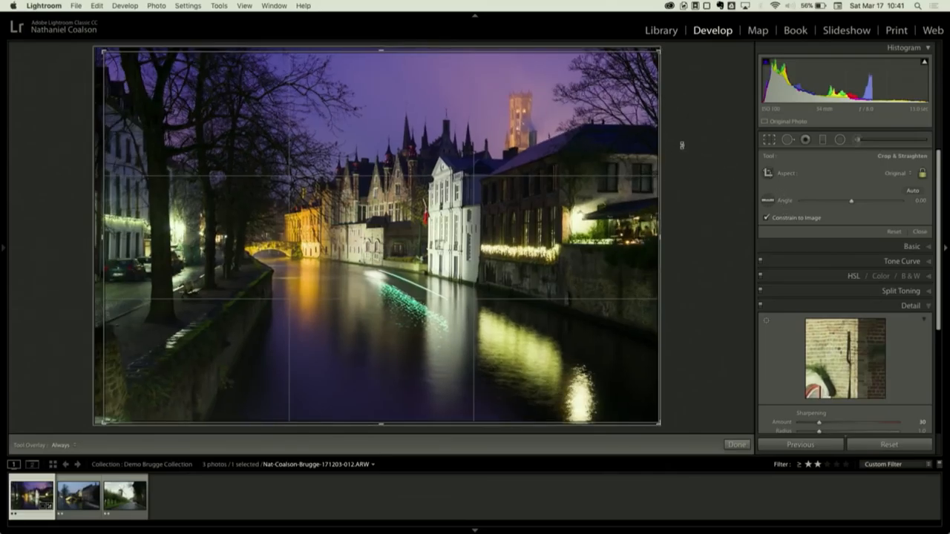
pyautogui.click(736, 444)
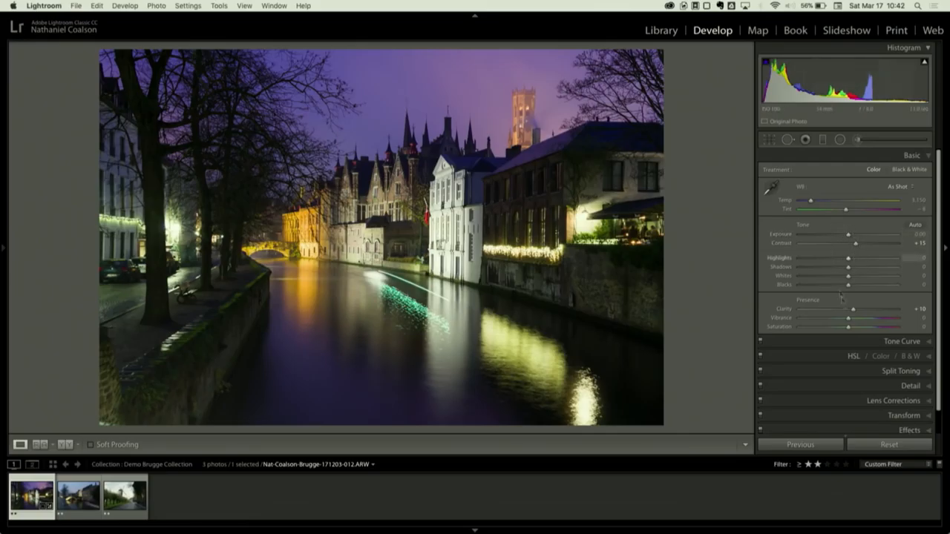
pyautogui.moveTo(837, 264)
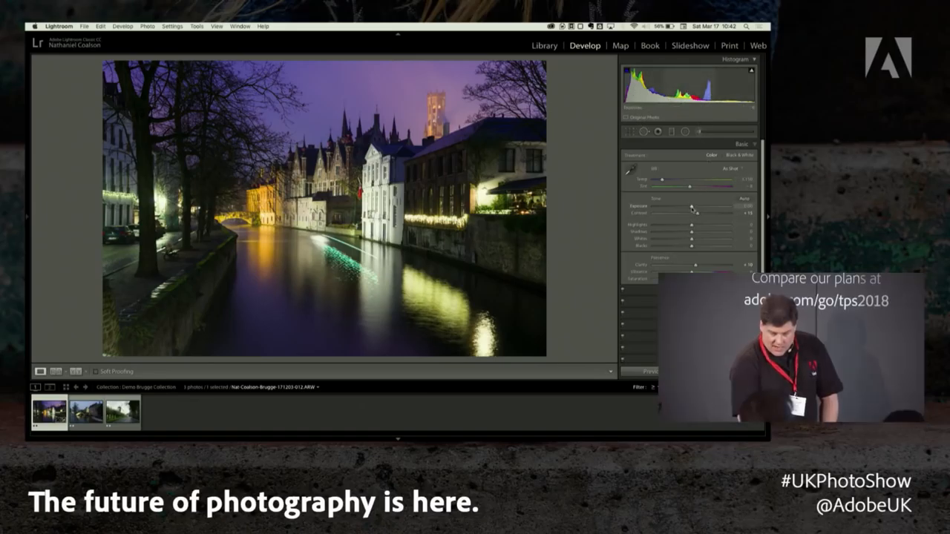
# Raise Exposure, lift Shadows and increase Clarity in the Basic panel
pyautogui.moveTo(686, 207); pyautogui.dragTo(697, 206)
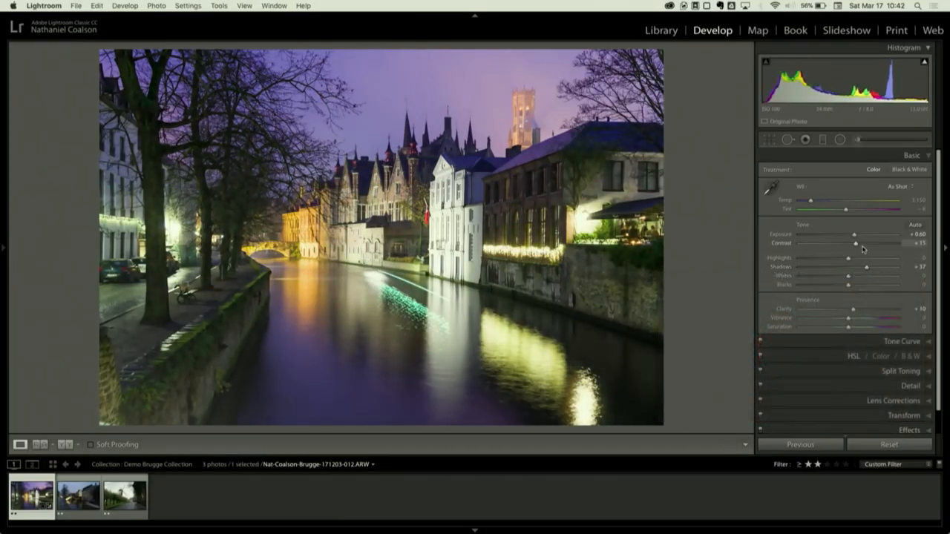
pyautogui.moveTo(855, 245)
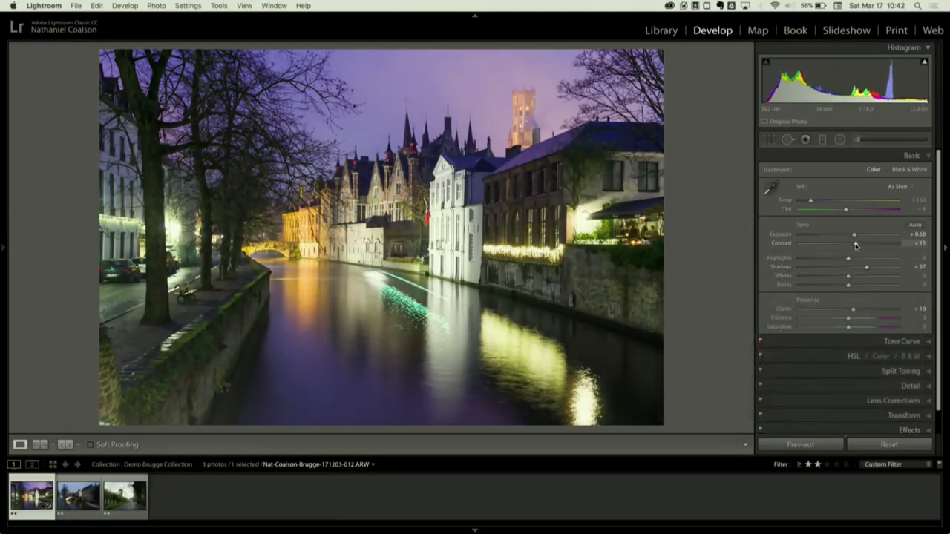
pyautogui.moveTo(852, 244); pyautogui.dragTo(862, 243)
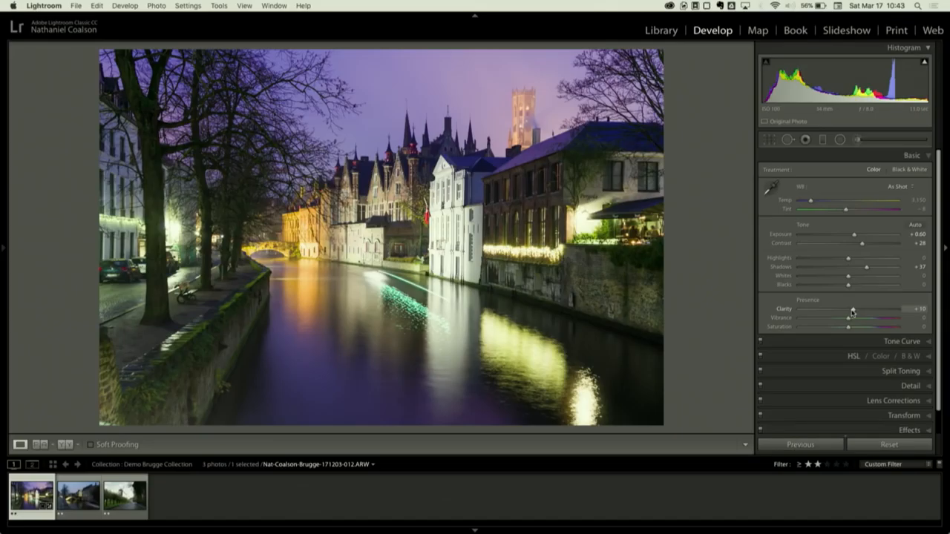
pyautogui.moveTo(854, 308); pyautogui.dragTo(859, 309)
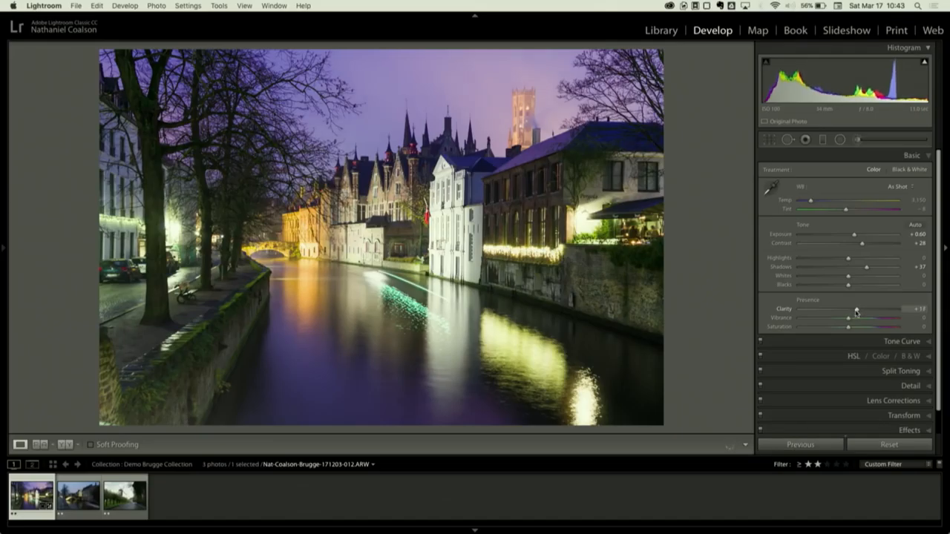
pyautogui.moveTo(853, 309); pyautogui.dragTo(858, 309)
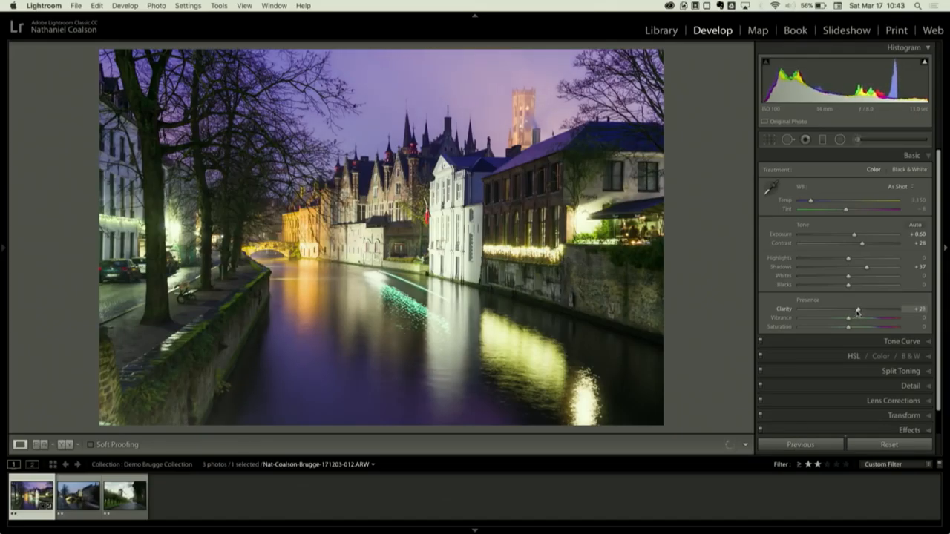
pyautogui.moveTo(860, 314); pyautogui.dragTo(853, 307)
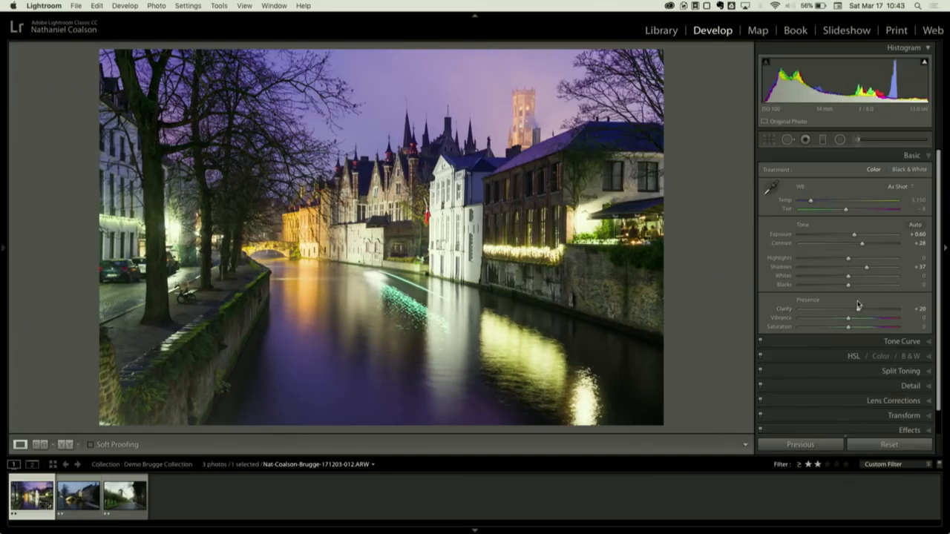
pyautogui.moveTo(422, 211)
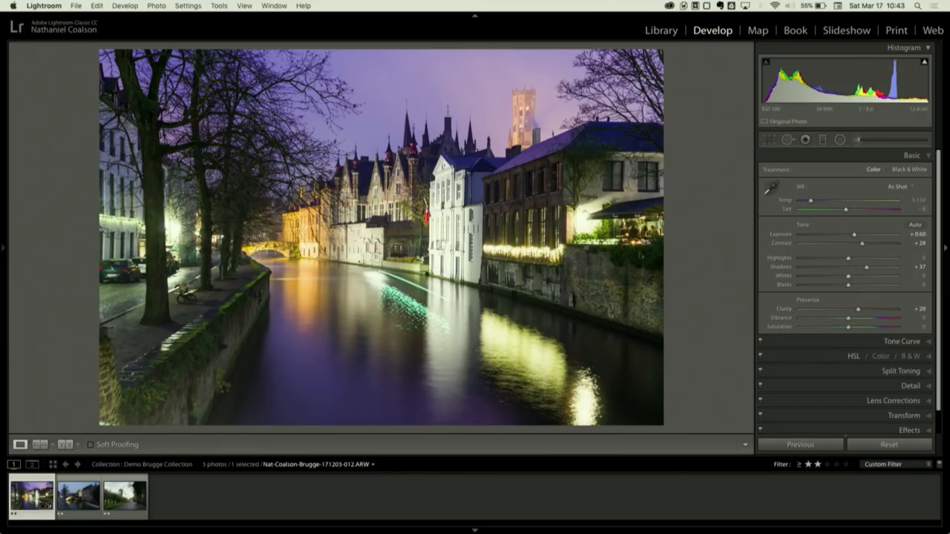
pyautogui.moveTo(846, 275)
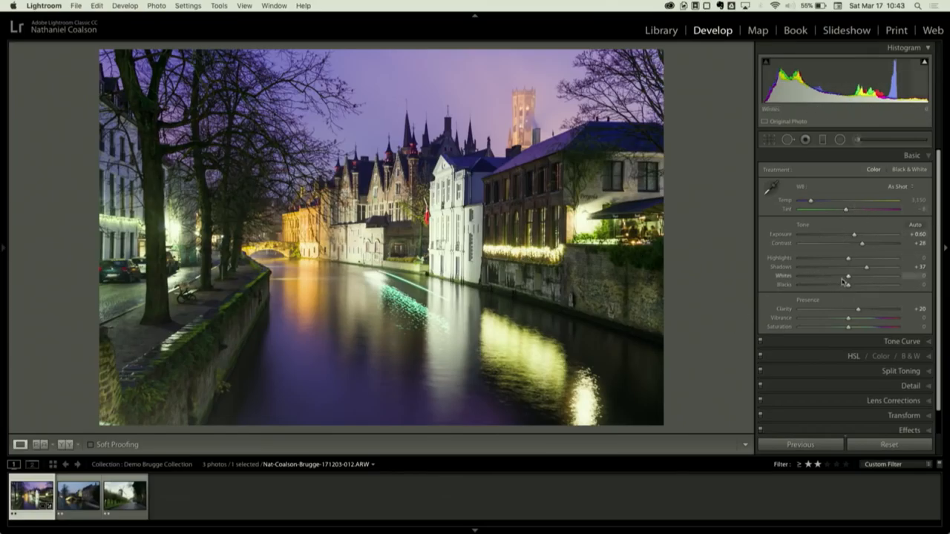
# Adjust the Whites slider until the lights read brighter, settling on a final value
pyautogui.moveTo(848, 274); pyautogui.dragTo(828, 274)
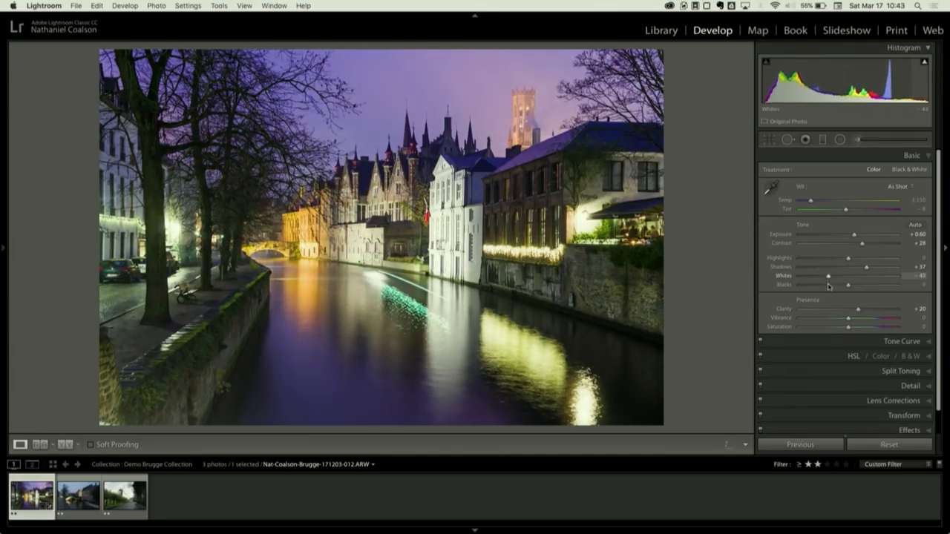
pyautogui.moveTo(828, 275); pyautogui.dragTo(824, 275)
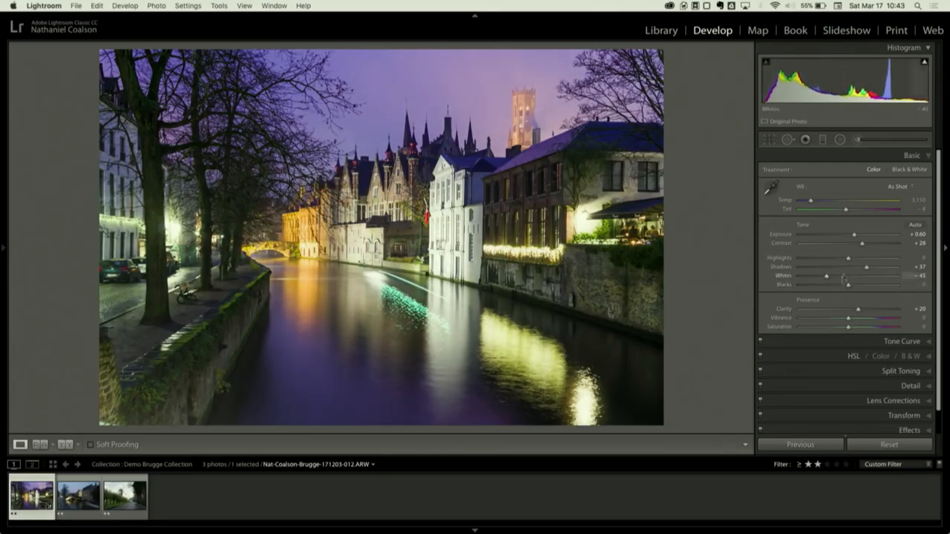
pyautogui.moveTo(861, 259); pyautogui.dragTo(837, 258)
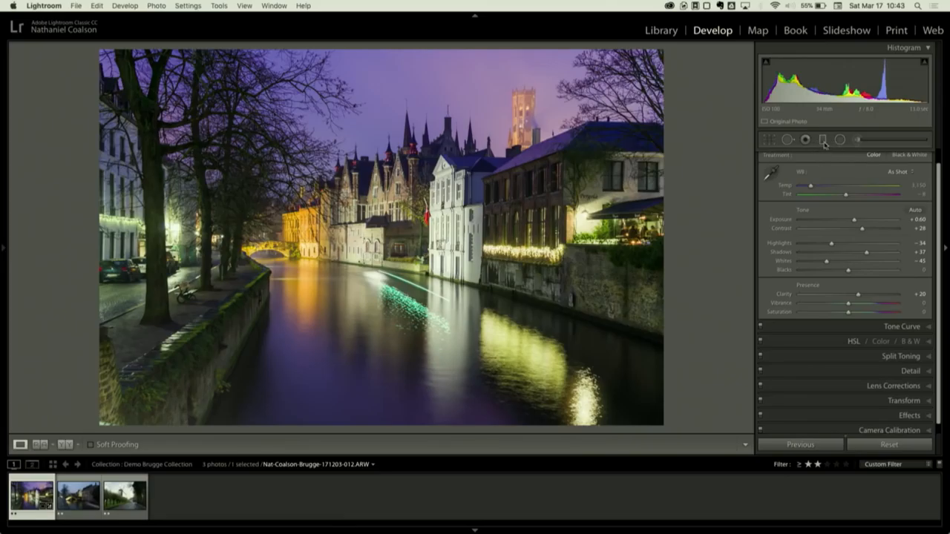
# Add a graduated filter over the sky with lowered Exposure and raised Dehaze
pyautogui.click(823, 139)
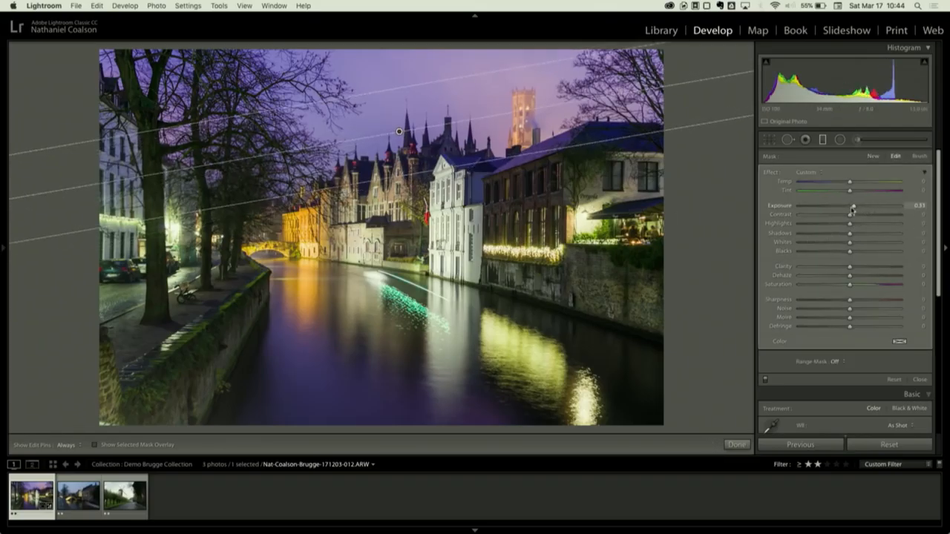
pyautogui.moveTo(853, 205); pyautogui.dragTo(837, 205)
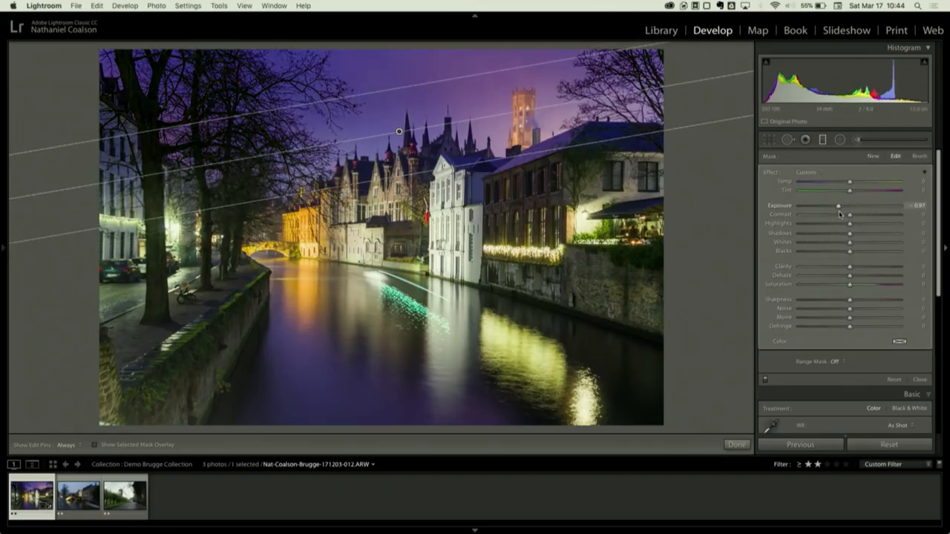
pyautogui.moveTo(849, 285); pyautogui.dragTo(858, 285)
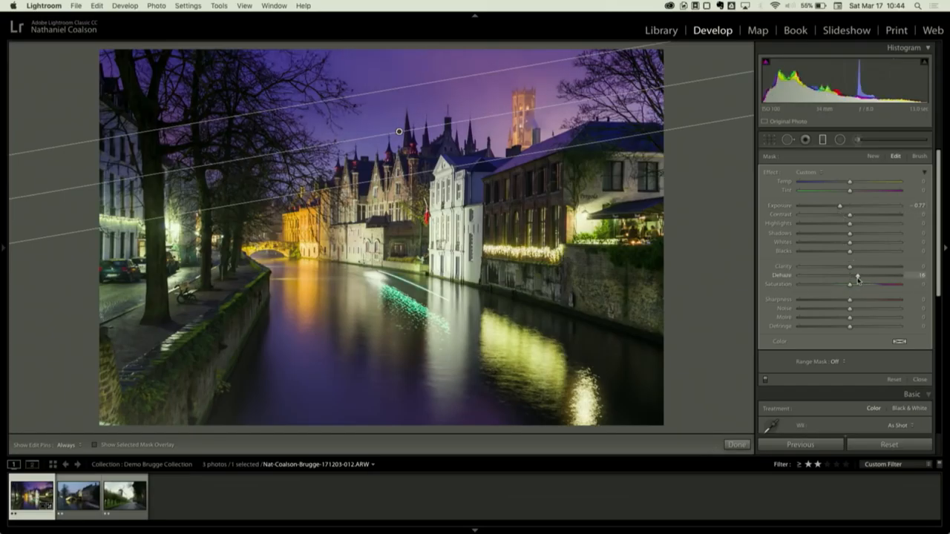
pyautogui.moveTo(852, 284); pyautogui.dragTo(861, 284)
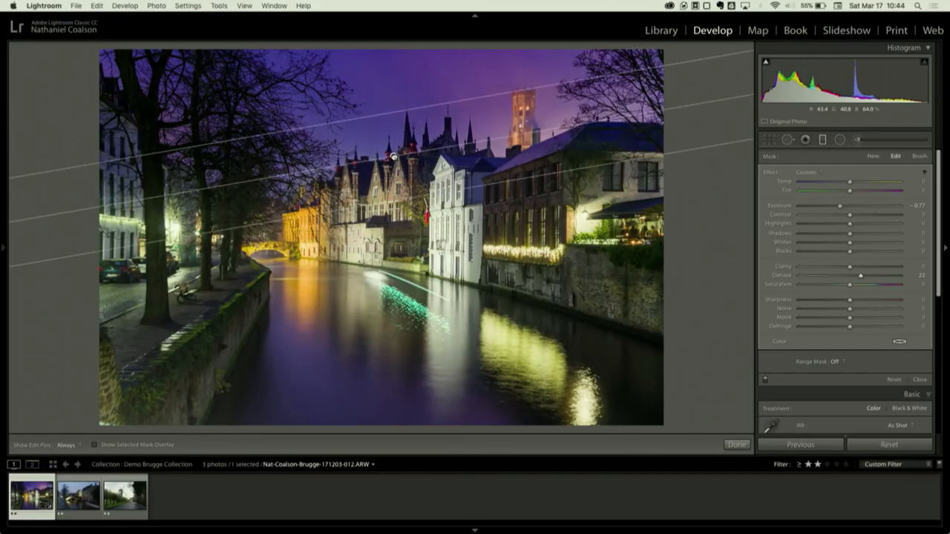
pyautogui.moveTo(608, 184)
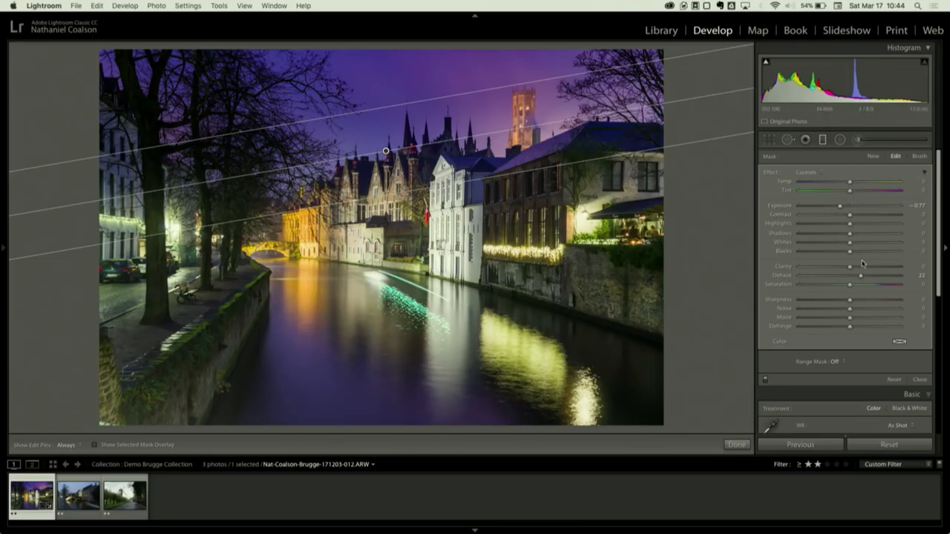
# Set the gradient's Range Mask to Color and sample the sky colour with the eyedropper
pyautogui.click(837, 362)
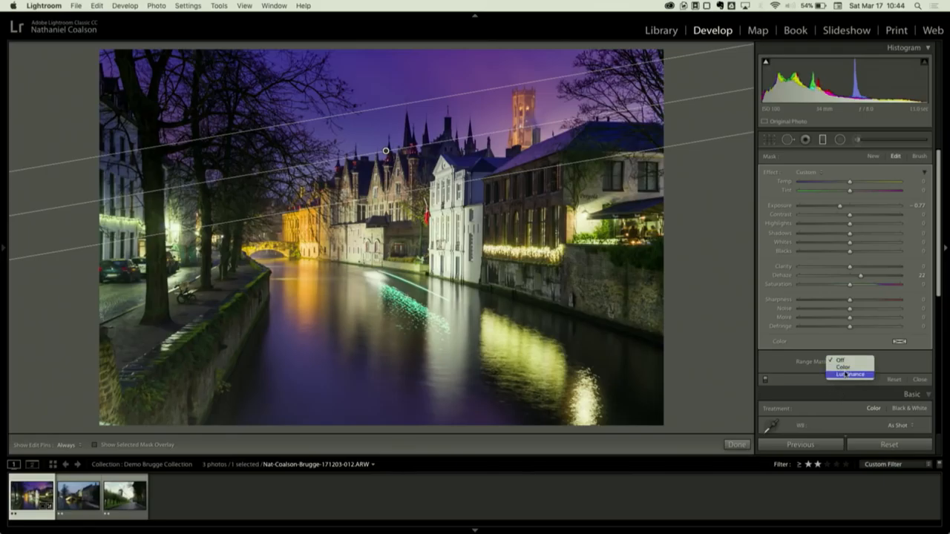
pyautogui.click(840, 368)
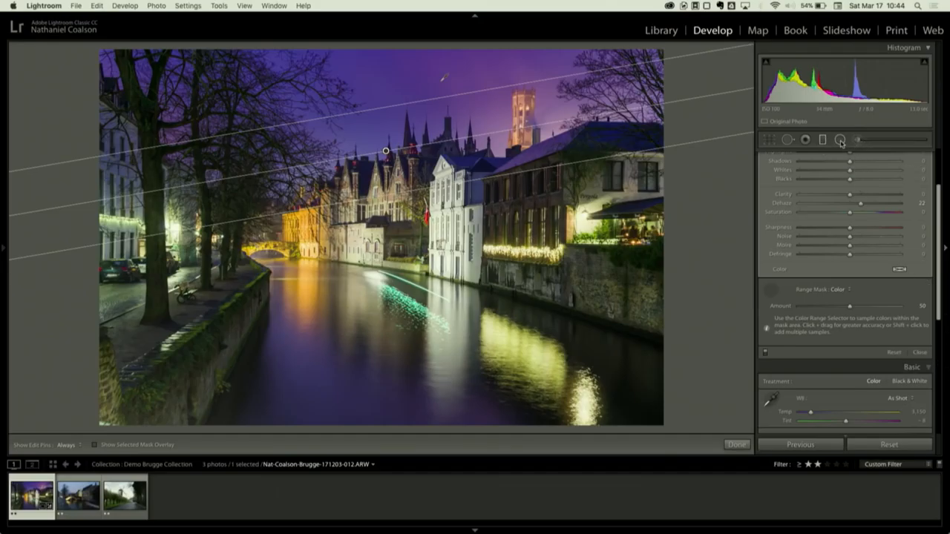
pyautogui.click(840, 140)
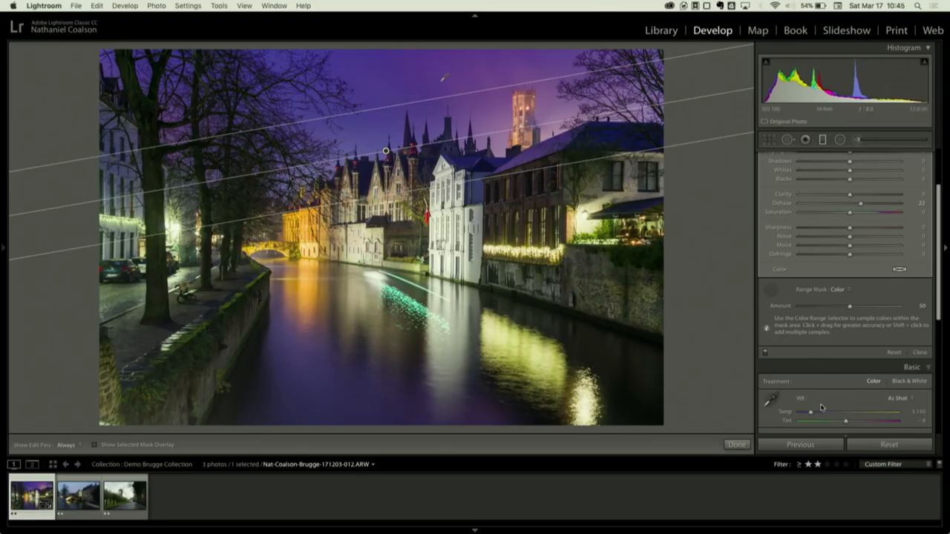
pyautogui.scroll(-3)
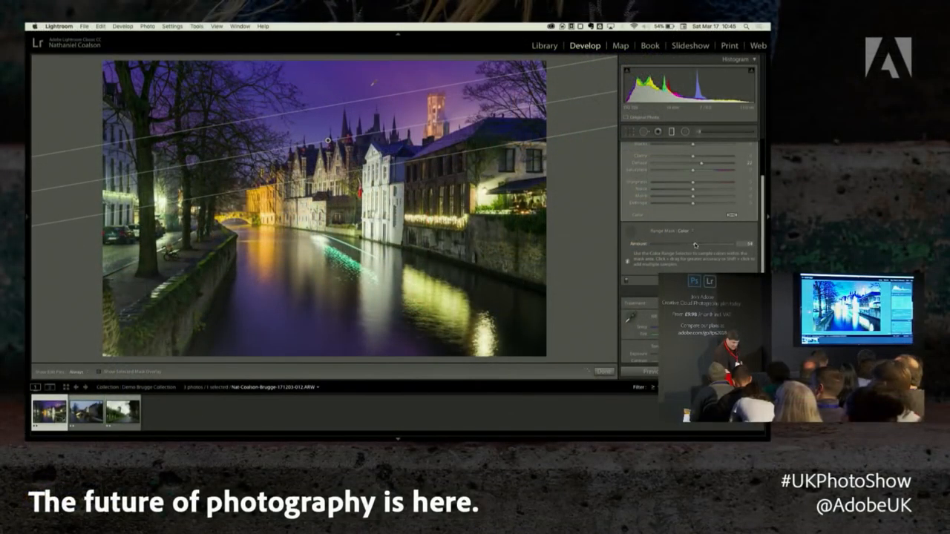
pyautogui.click(683, 230)
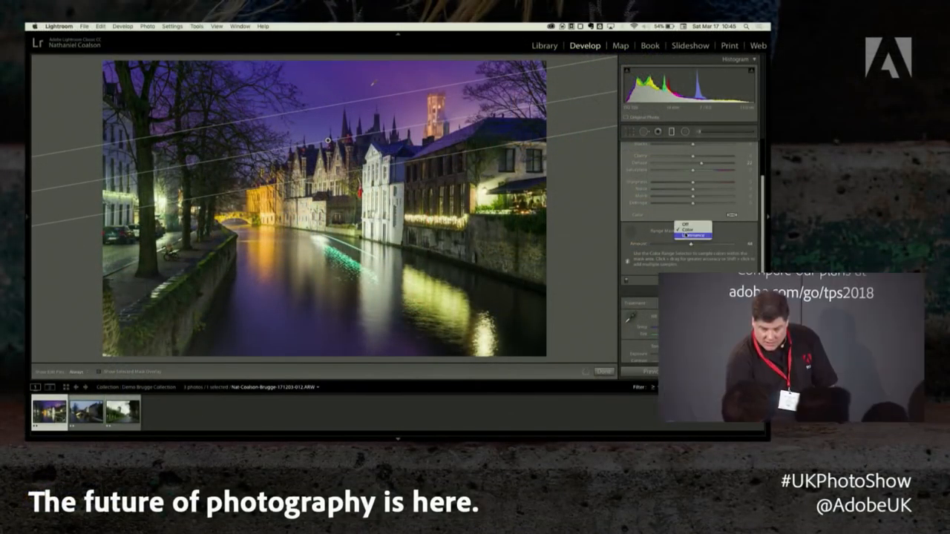
pyautogui.click(689, 226)
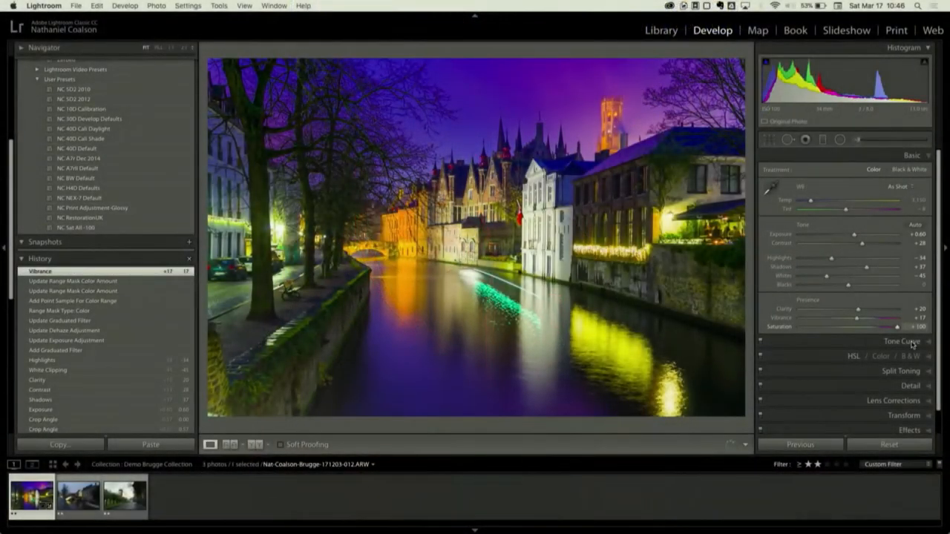
# Push Saturation up then pull it back, and start raising Vibrance
pyautogui.moveTo(908, 326); pyautogui.dragTo(884, 327)
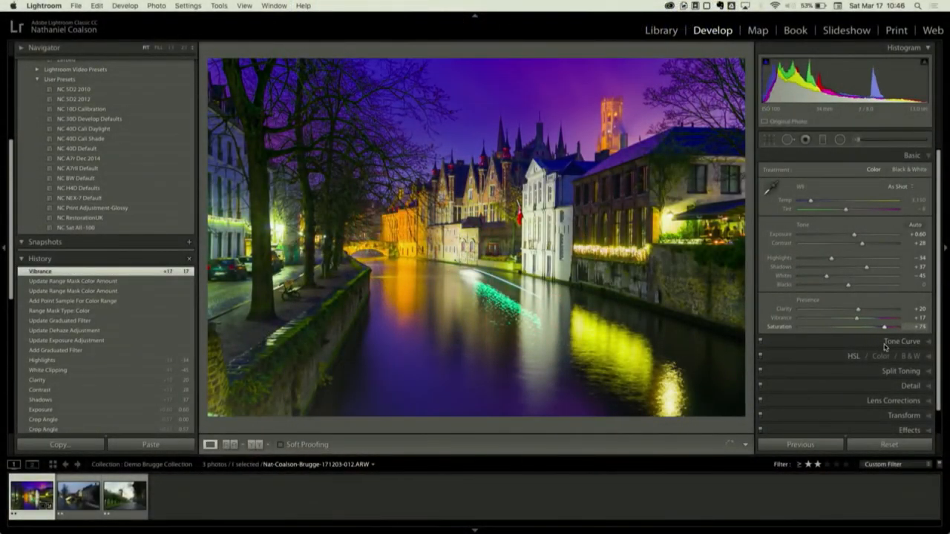
pyautogui.moveTo(887, 327); pyautogui.dragTo(858, 326)
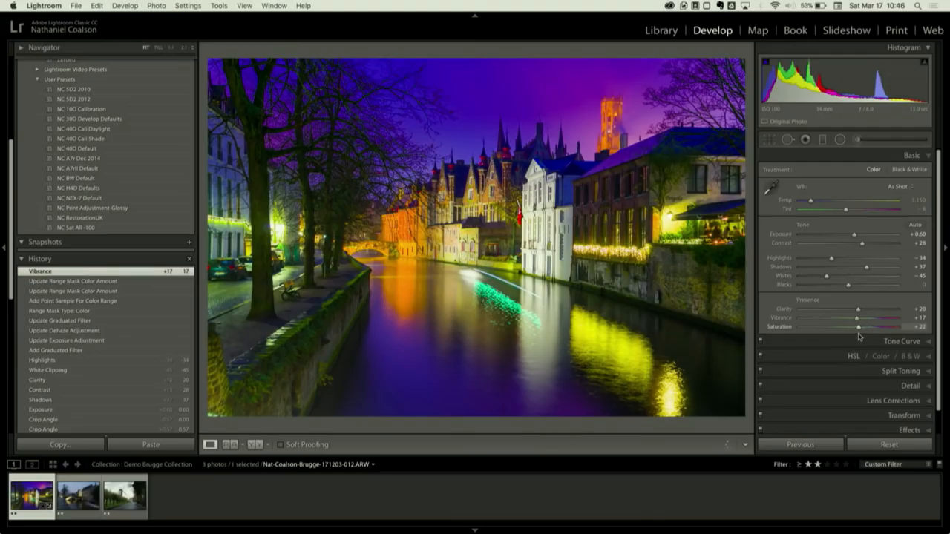
pyautogui.moveTo(861, 327); pyautogui.dragTo(858, 327)
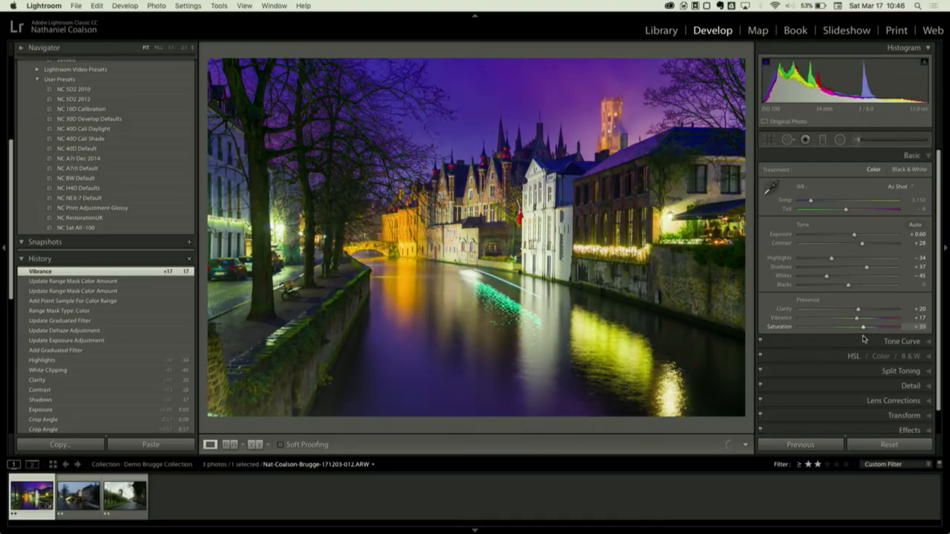
pyautogui.moveTo(863, 326); pyautogui.dragTo(849, 329)
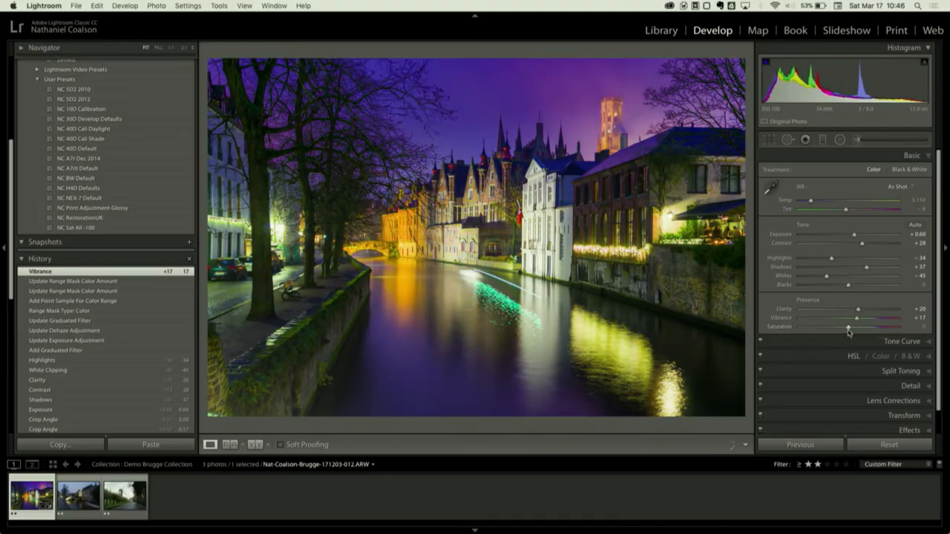
pyautogui.moveTo(853, 328); pyautogui.dragTo(847, 328)
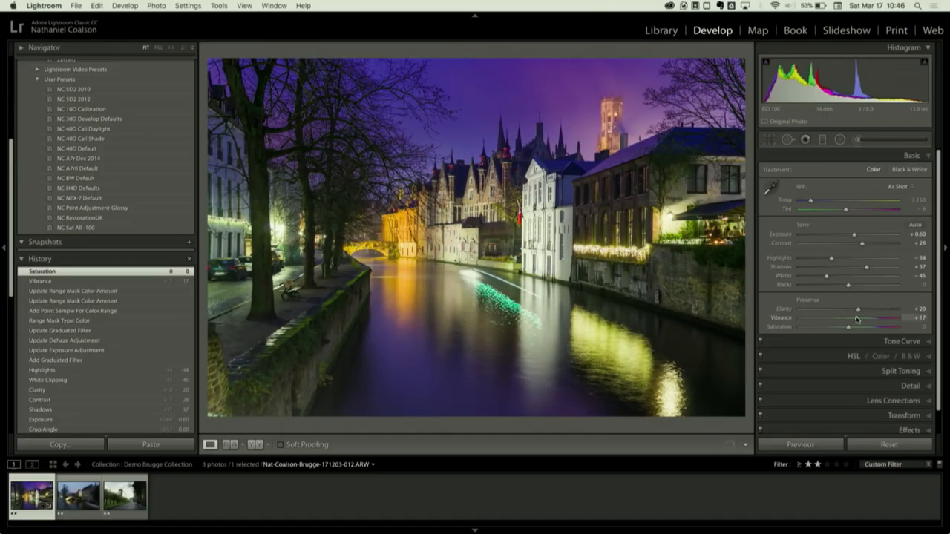
pyautogui.moveTo(860, 318); pyautogui.dragTo(868, 318)
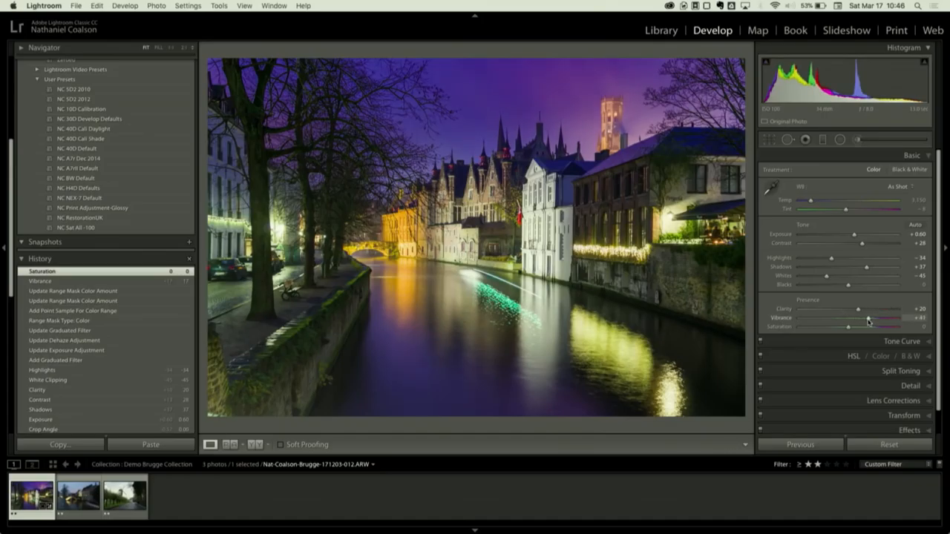
# Settle Vibrance lower and Saturation at a moderate boost, then return to the Library
pyautogui.moveTo(872, 318); pyautogui.dragTo(860, 318)
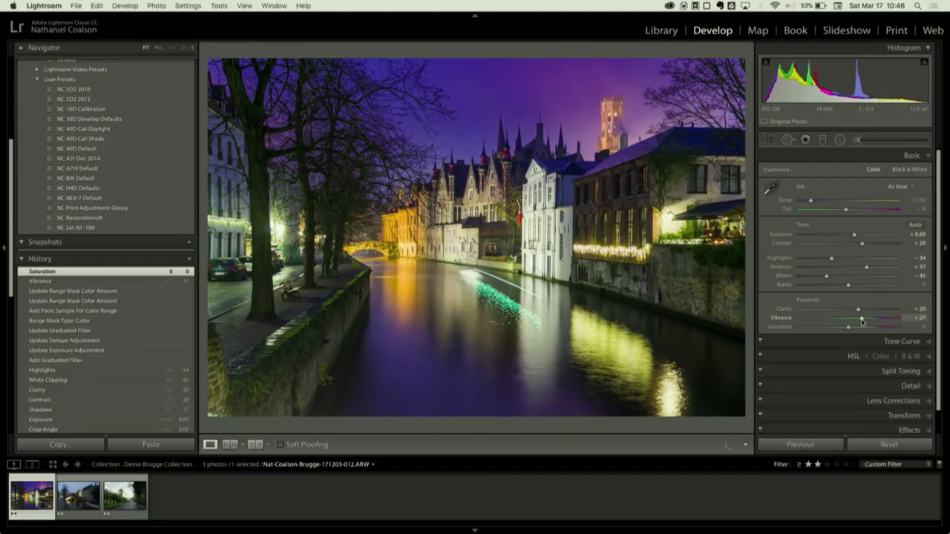
pyautogui.moveTo(857, 318); pyautogui.dragTo(860, 318)
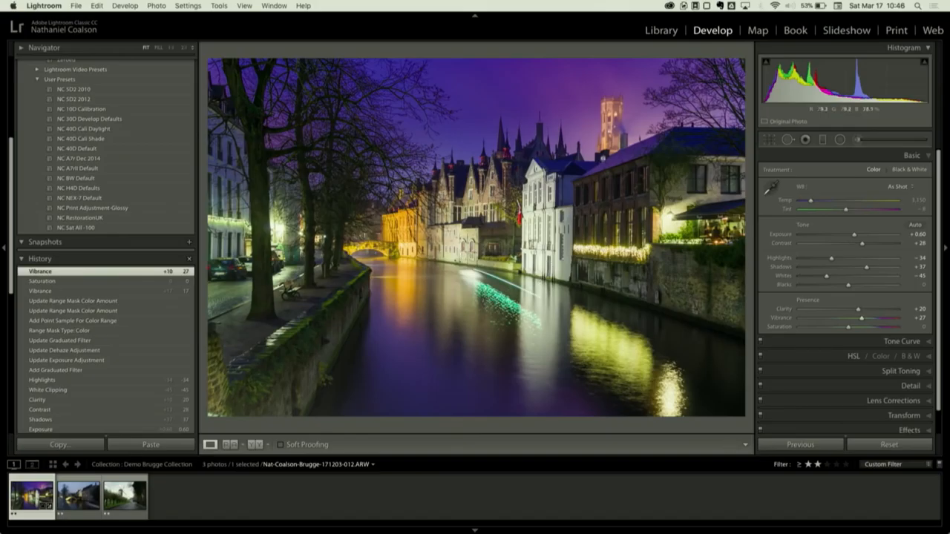
pyautogui.moveTo(610, 128)
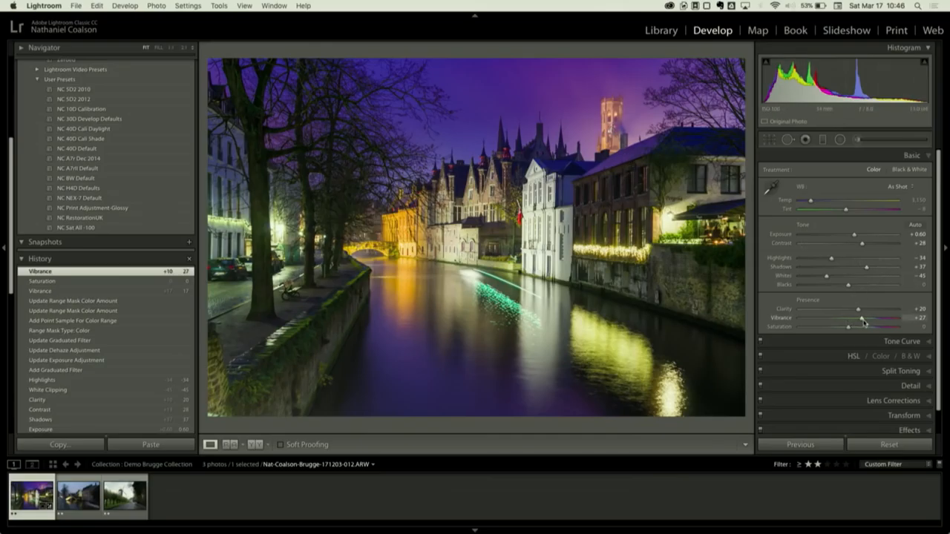
pyautogui.moveTo(863, 318); pyautogui.dragTo(854, 318)
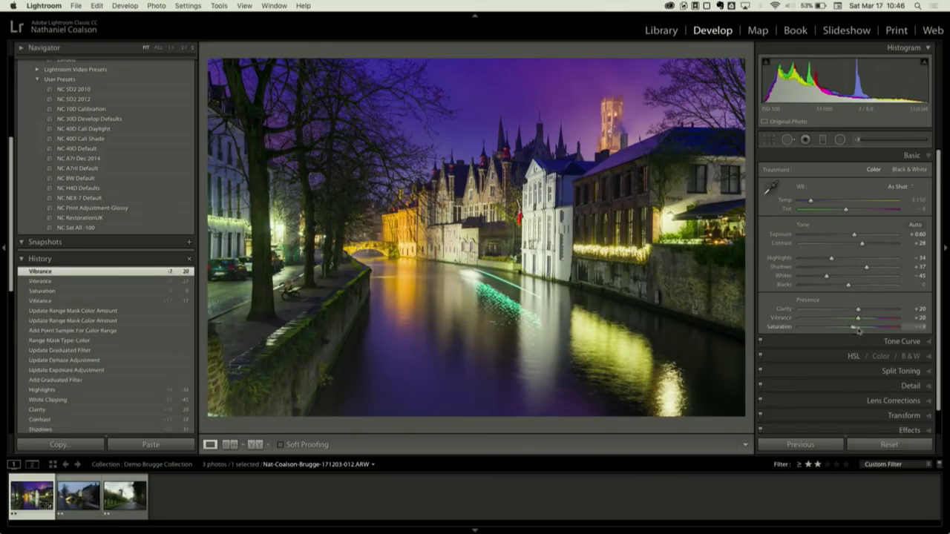
pyautogui.moveTo(853, 328); pyautogui.dragTo(855, 328)
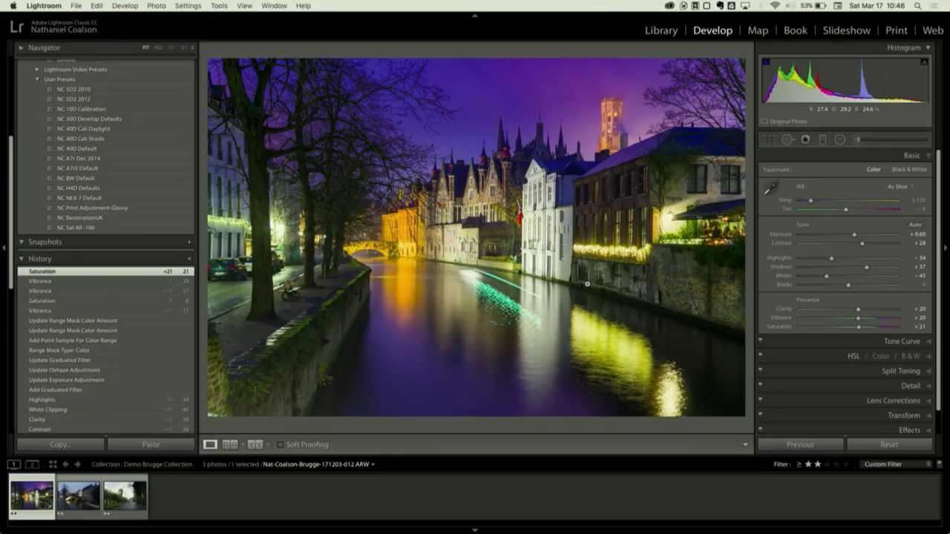
pyautogui.click(659, 30)
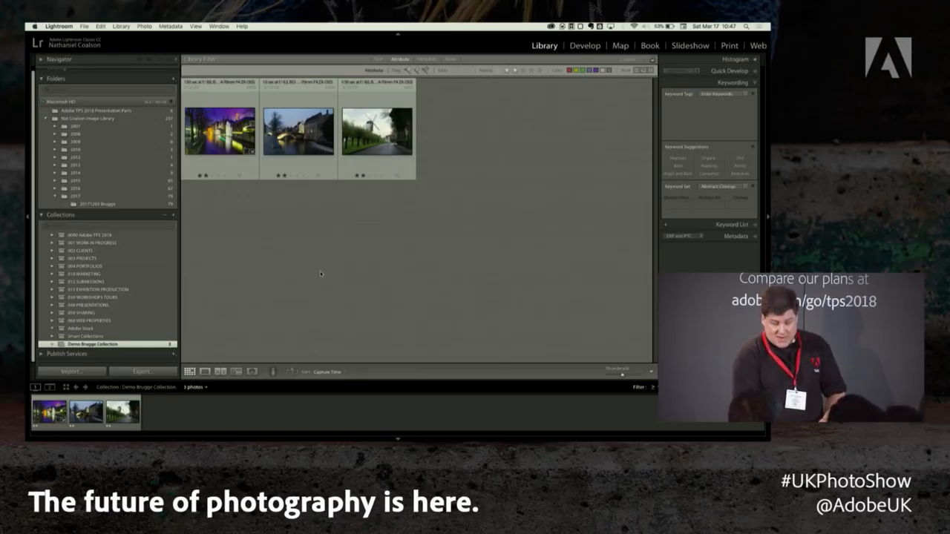
# Select the night canal thumbnail and bring up the Export dialog for it
pyautogui.click(220, 134)
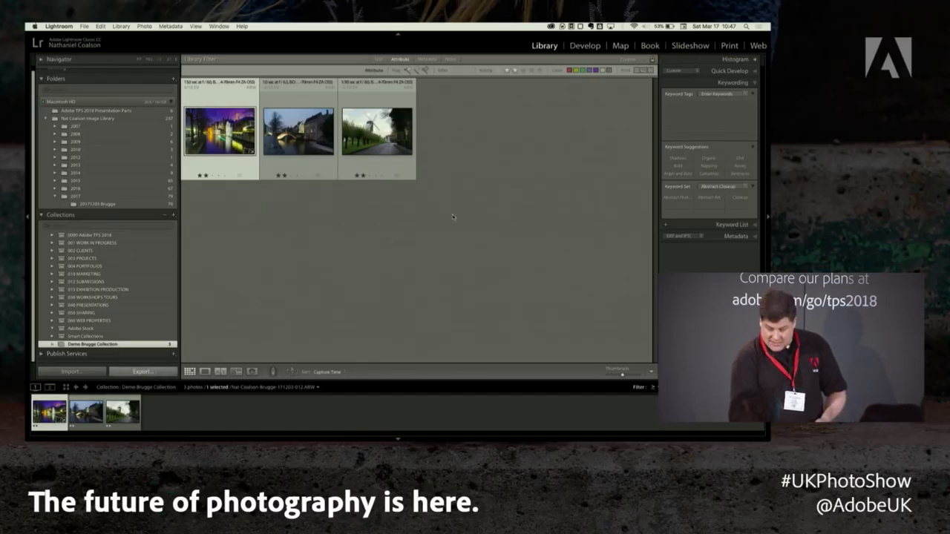
pyautogui.click(142, 371)
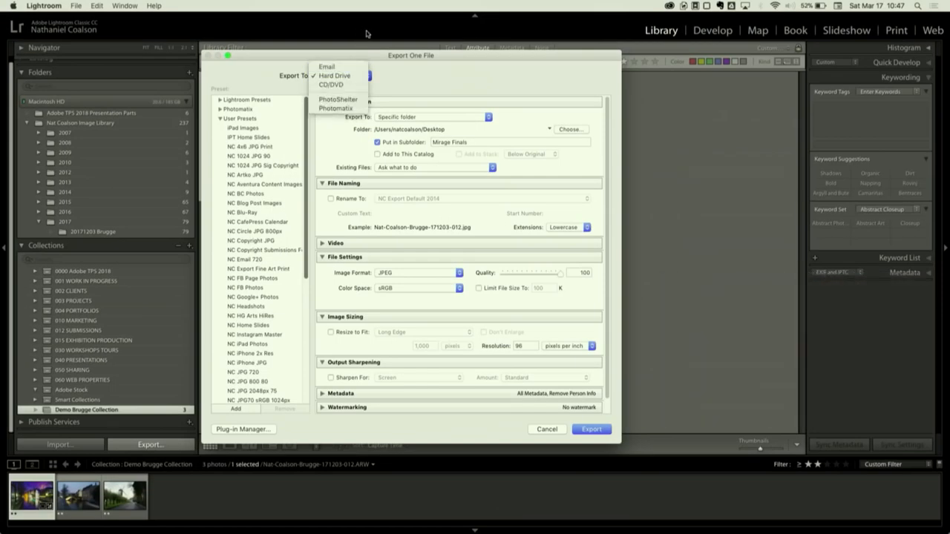
pyautogui.click(333, 74)
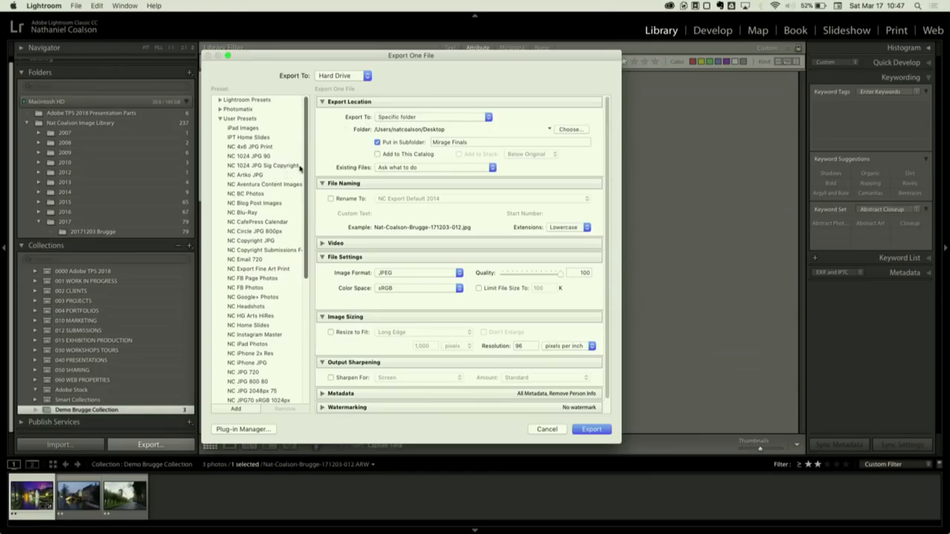
pyautogui.scroll(-3)
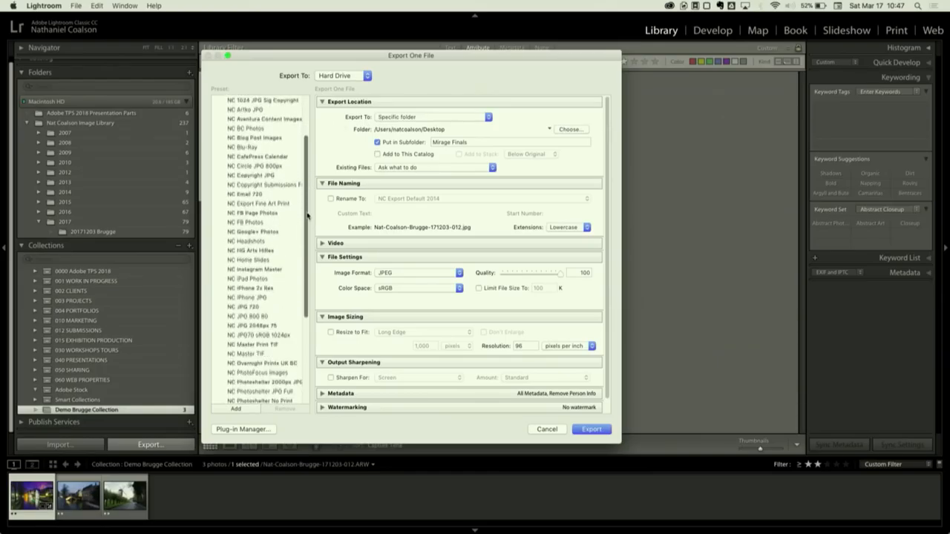
pyautogui.scroll(-3)
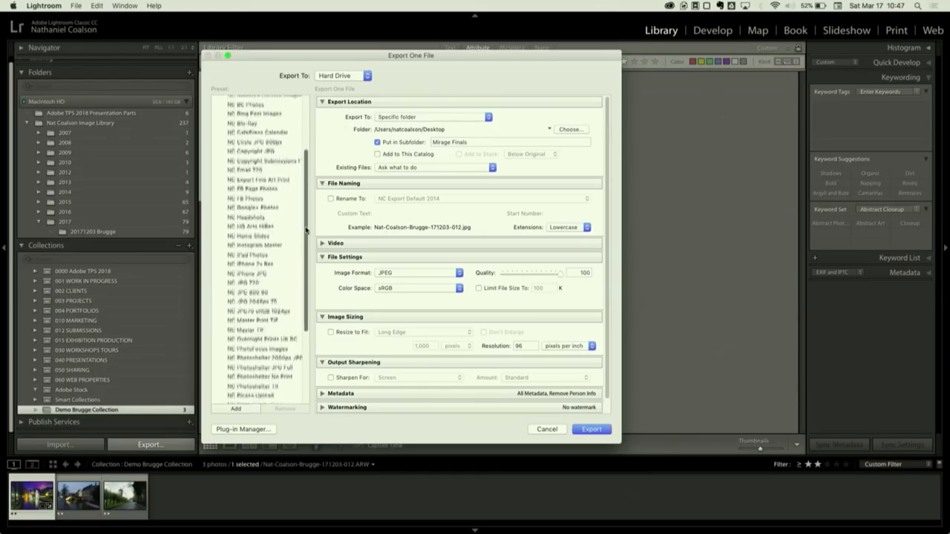
pyautogui.scroll(-3)
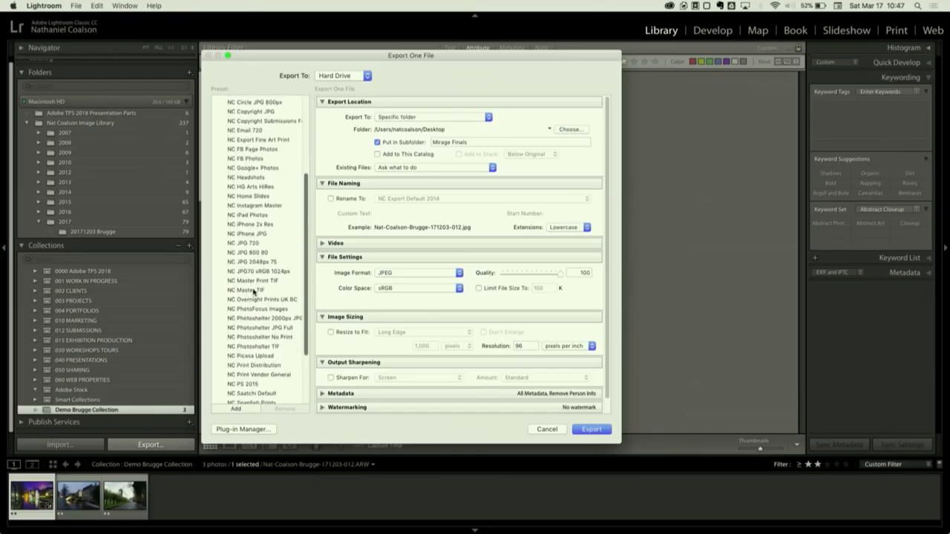
pyautogui.click(255, 280)
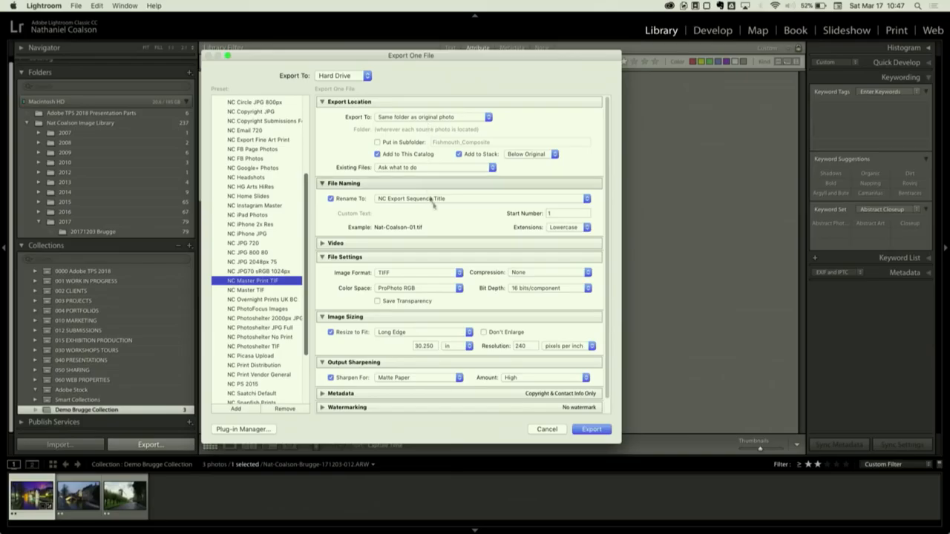
pyautogui.moveTo(469, 181)
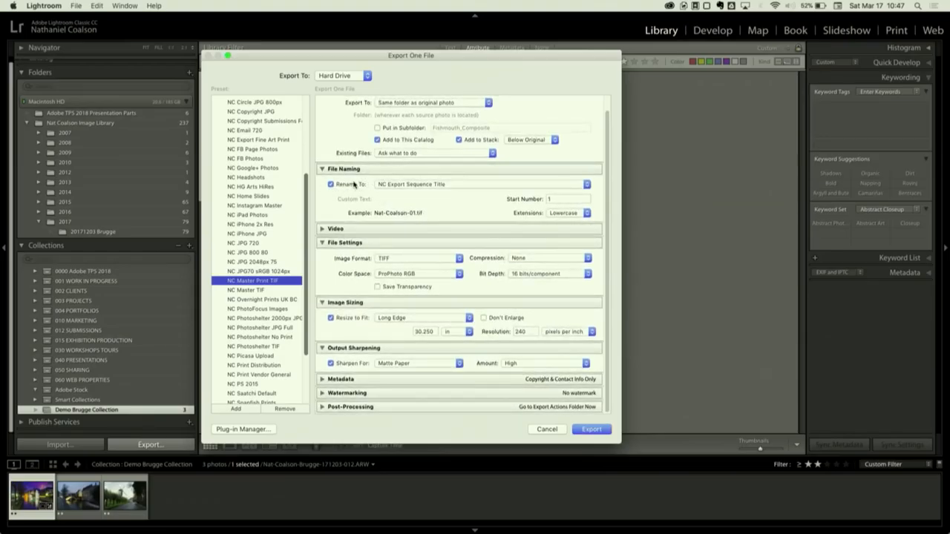
pyautogui.moveTo(404, 253)
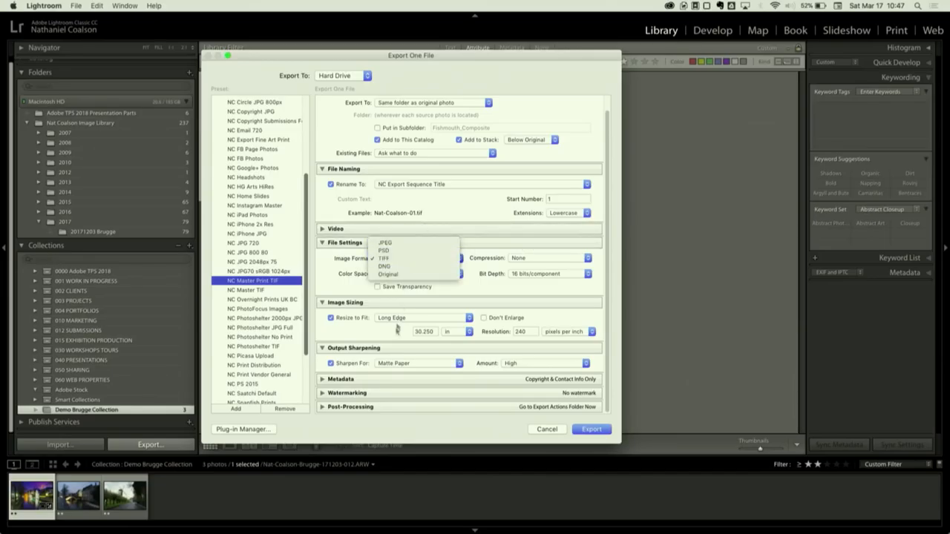
pyautogui.click(383, 259)
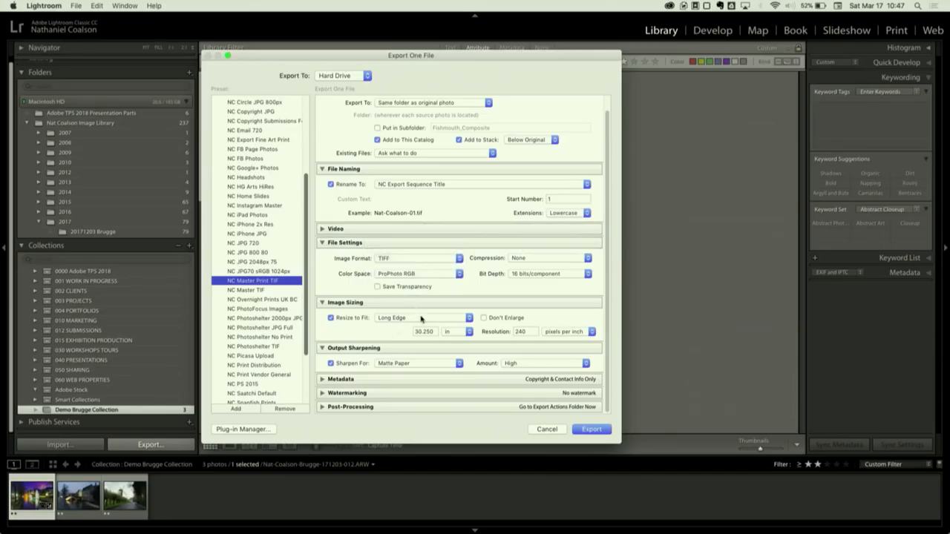
pyautogui.moveTo(463, 292)
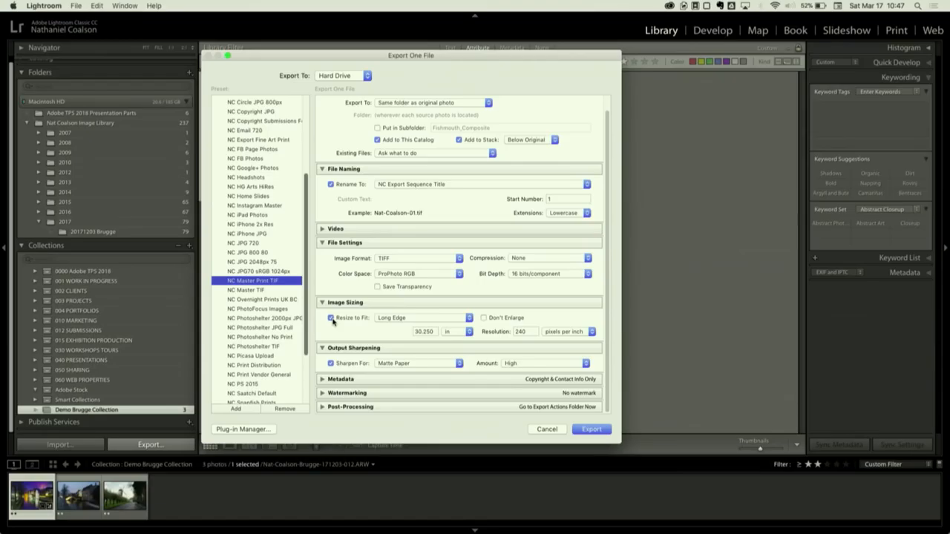
pyautogui.moveTo(400, 325)
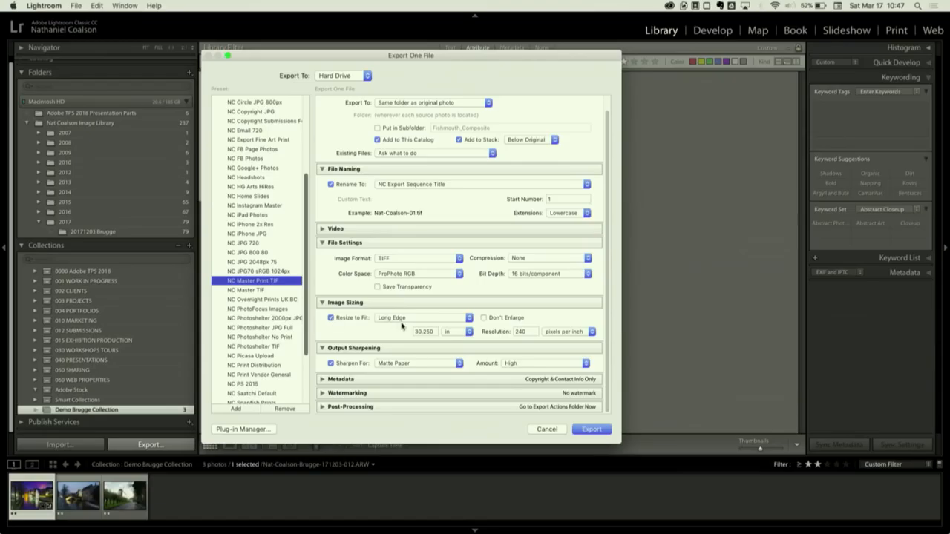
pyautogui.moveTo(677, 255)
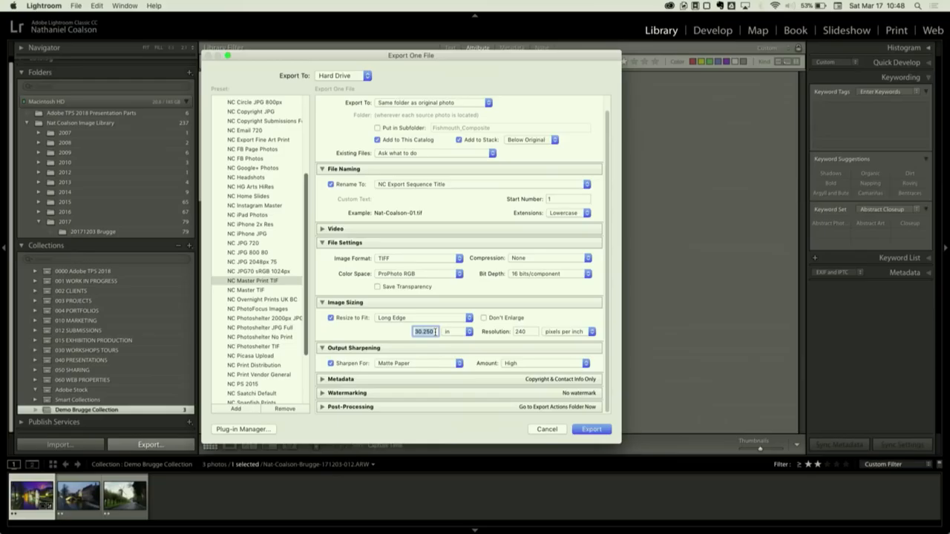
pyautogui.click(522, 332)
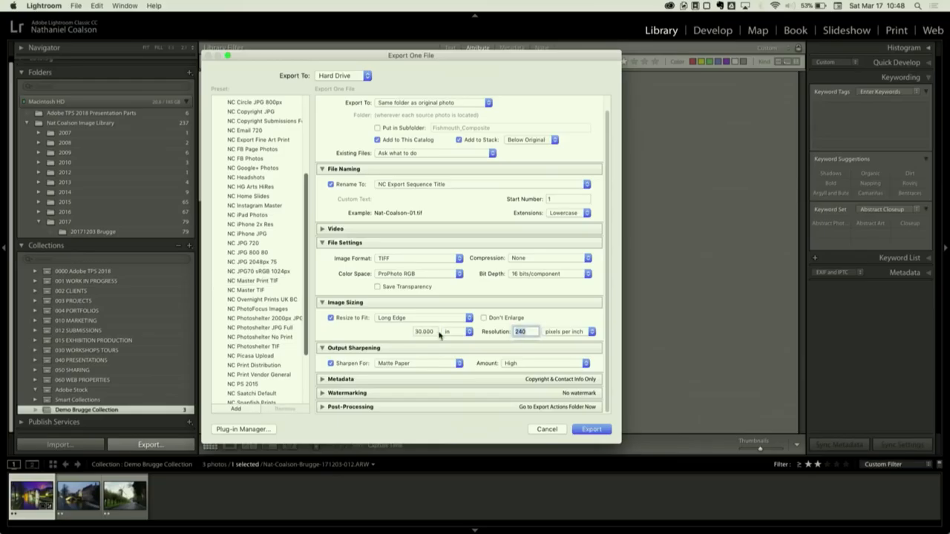
pyautogui.tripleClick(522, 333)
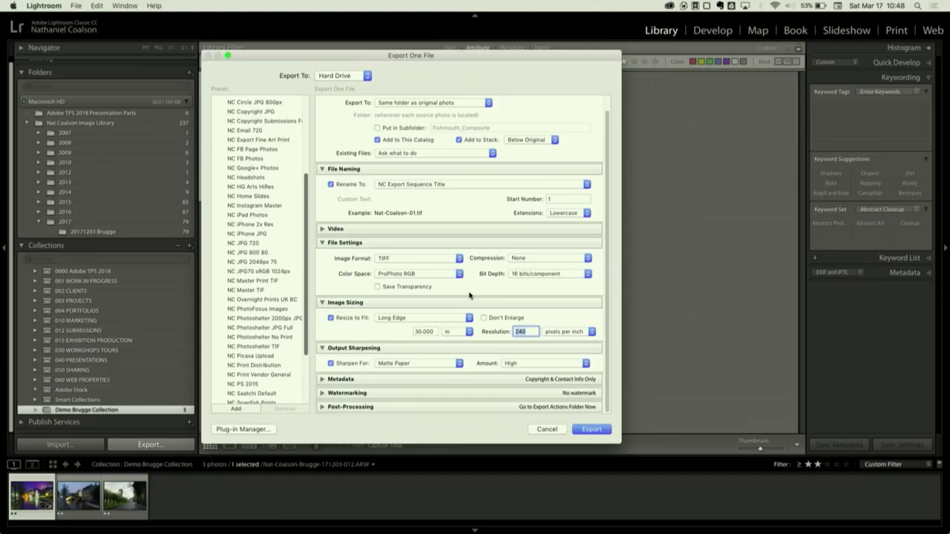
pyautogui.moveTo(413, 266)
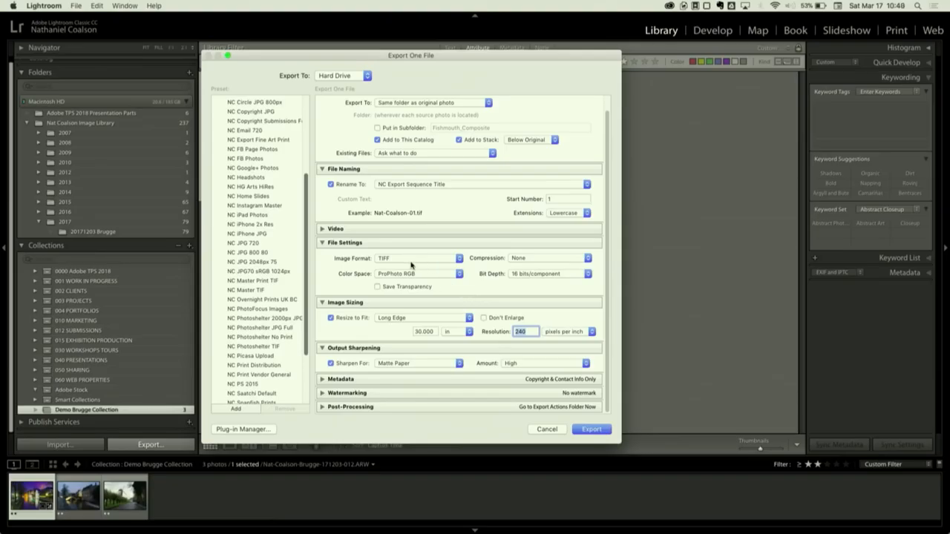
pyautogui.moveTo(368, 89)
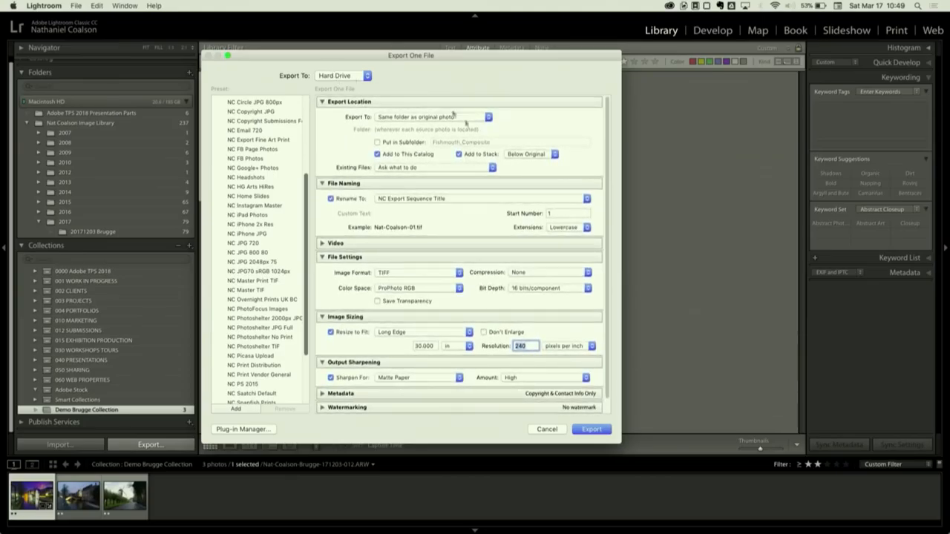
# Keep Export To Hard Drive and set Image Format to JPEG
pyautogui.click(342, 74)
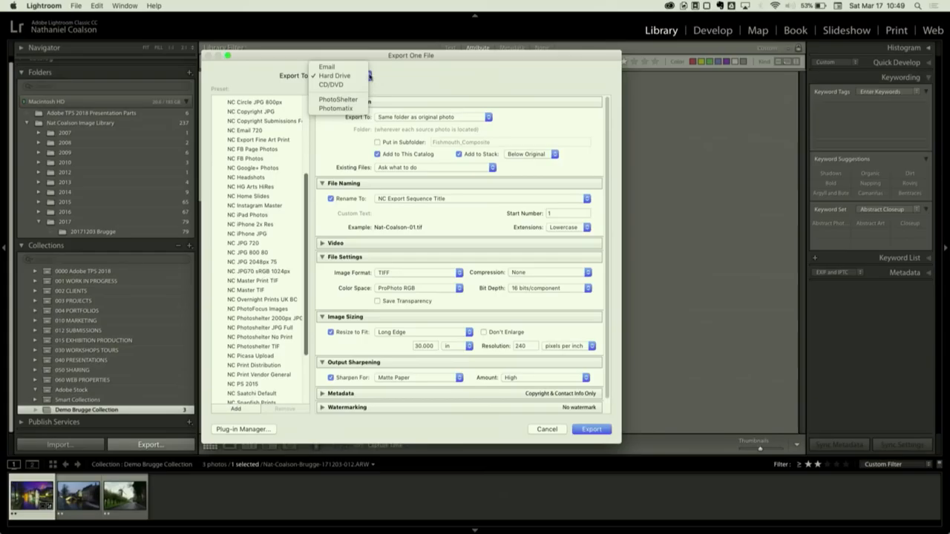
pyautogui.click(334, 74)
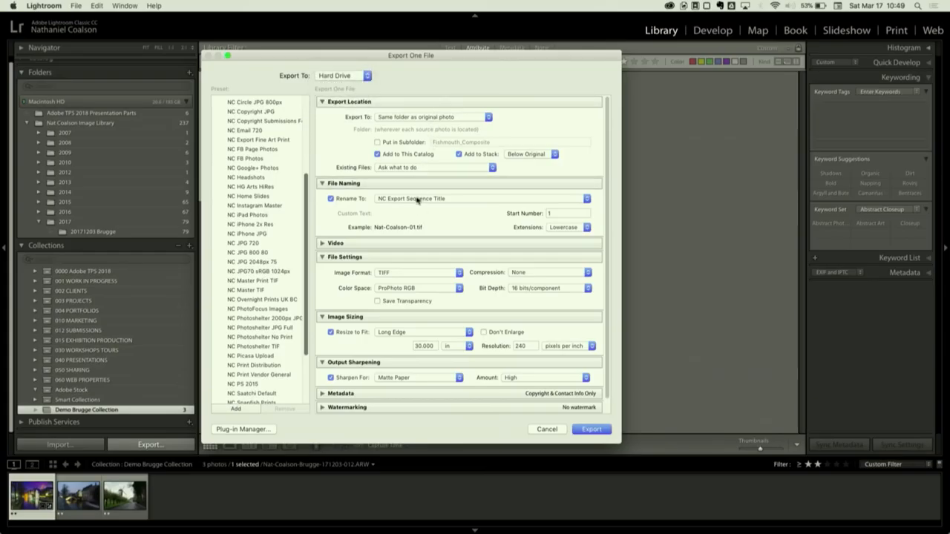
pyautogui.click(417, 274)
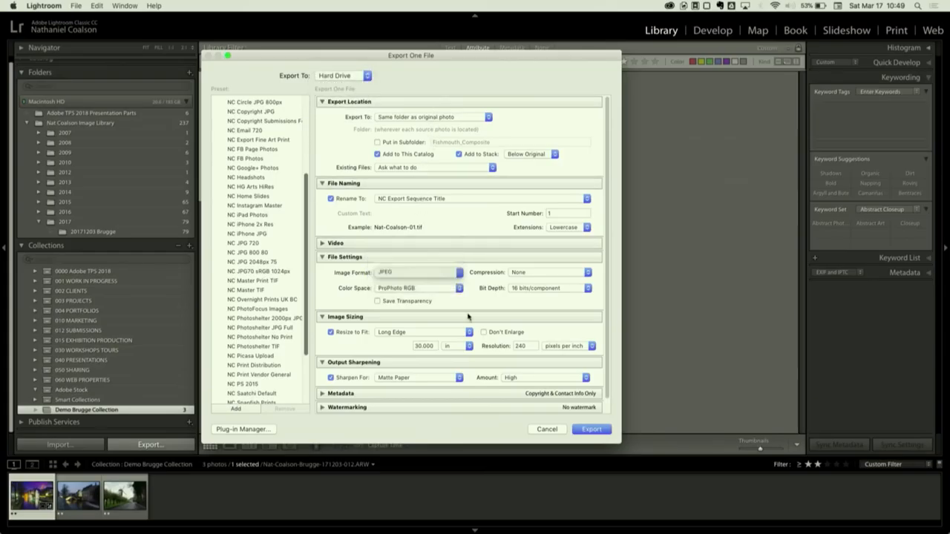
pyautogui.click(418, 288)
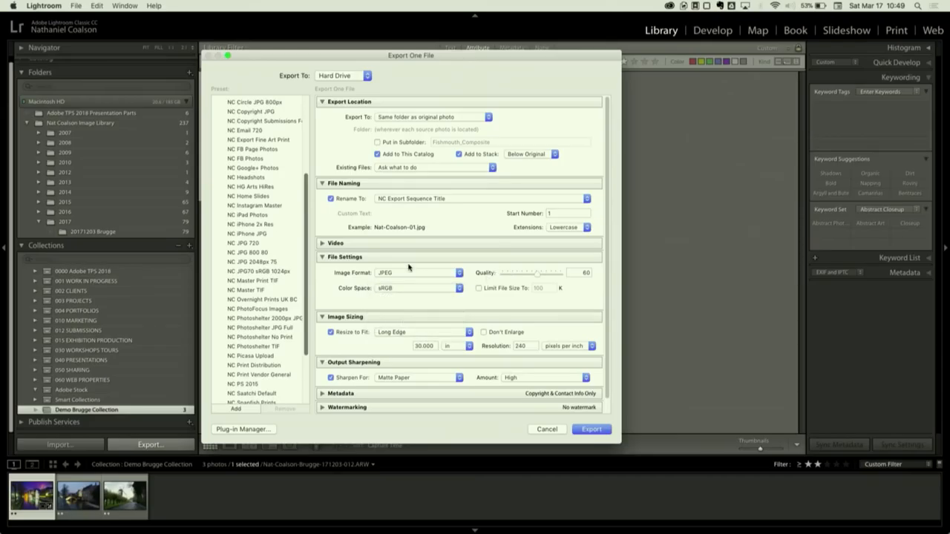
pyautogui.moveTo(438, 291)
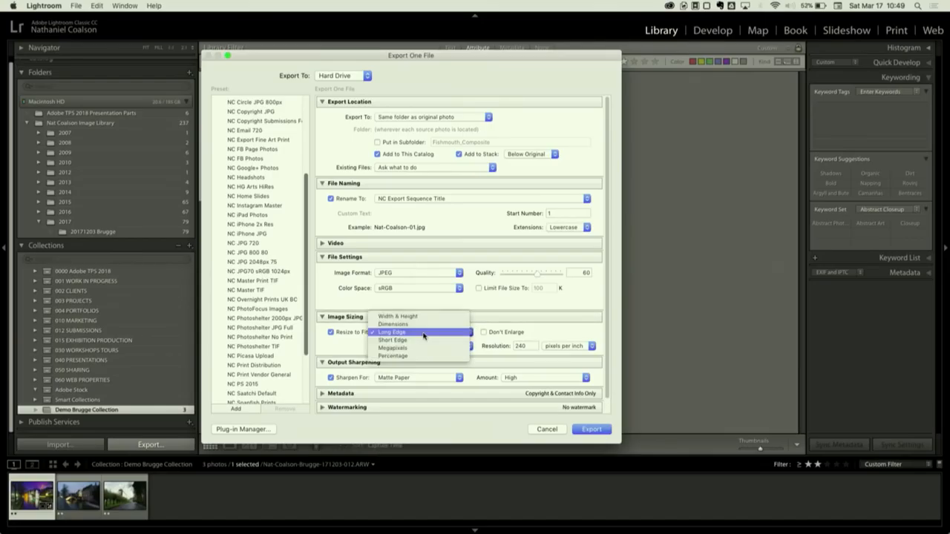
# Resize to fit the long edge at 800 pixels
pyautogui.click(392, 332)
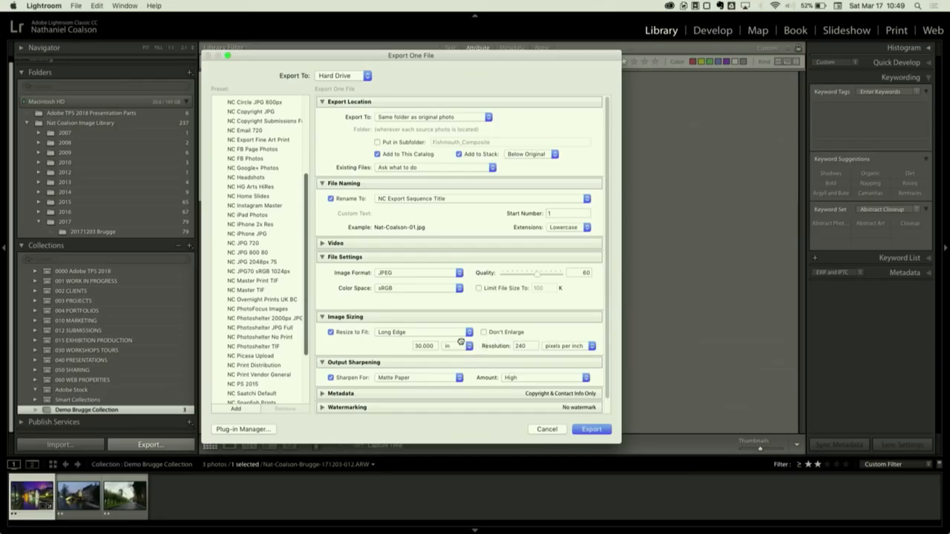
pyautogui.click(469, 346)
pyautogui.write('9')
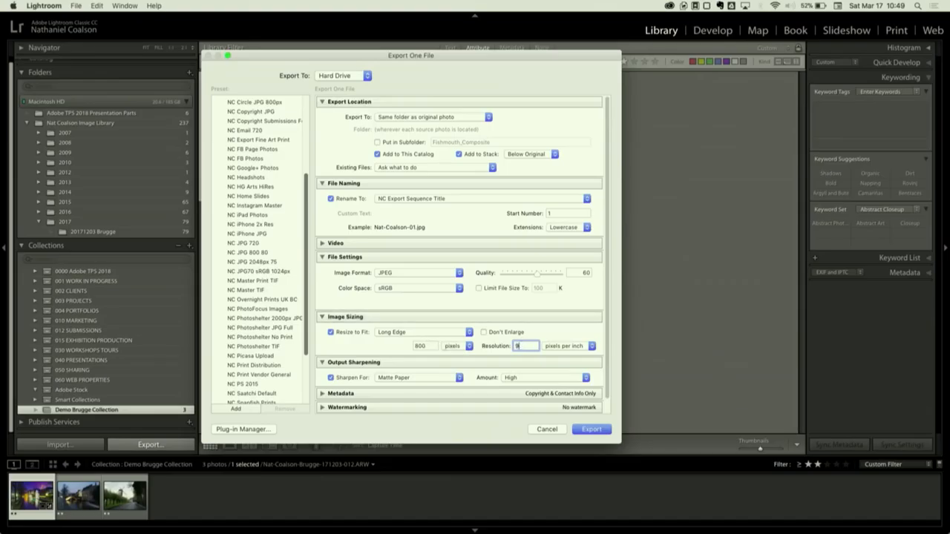
pyautogui.write('6')
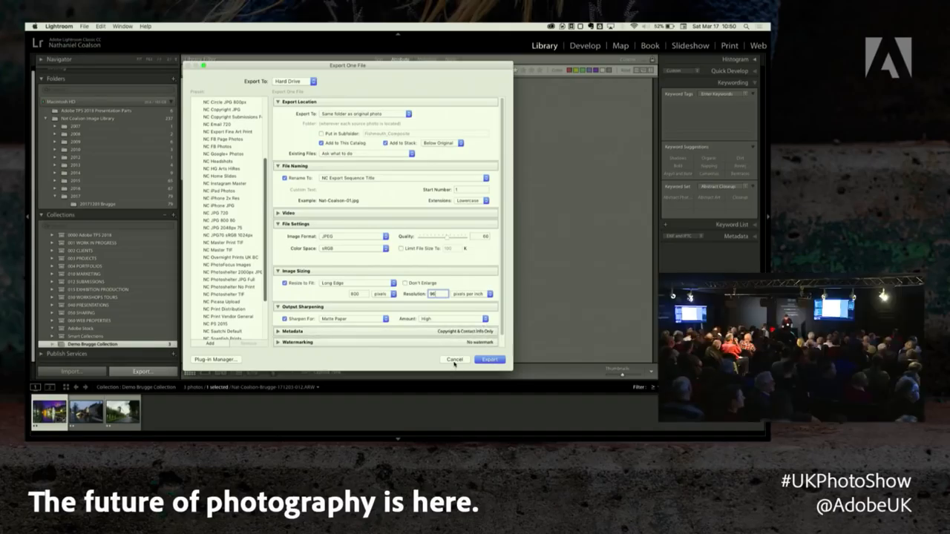
# Cancel the export, returning to the Demo Brugge Collection grid
pyautogui.click(490, 359)
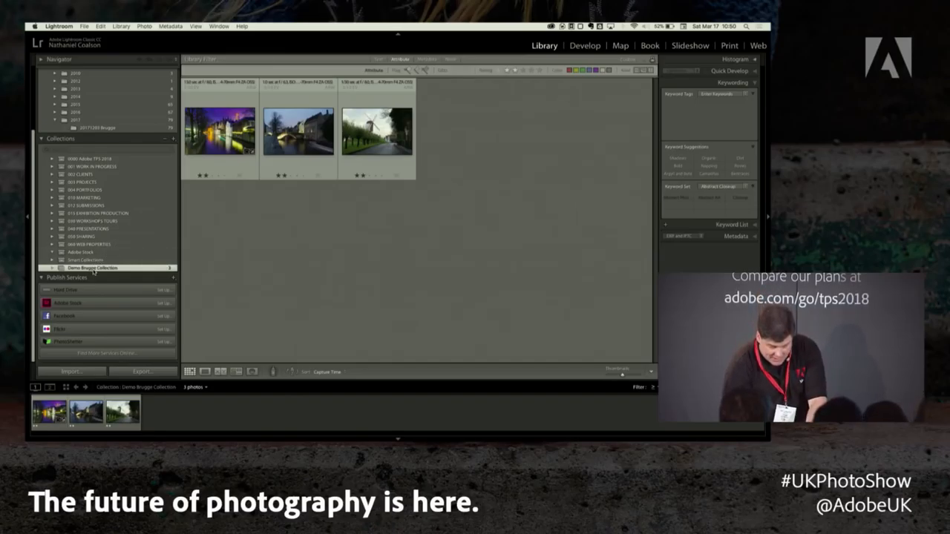
pyautogui.rightClick(89, 267)
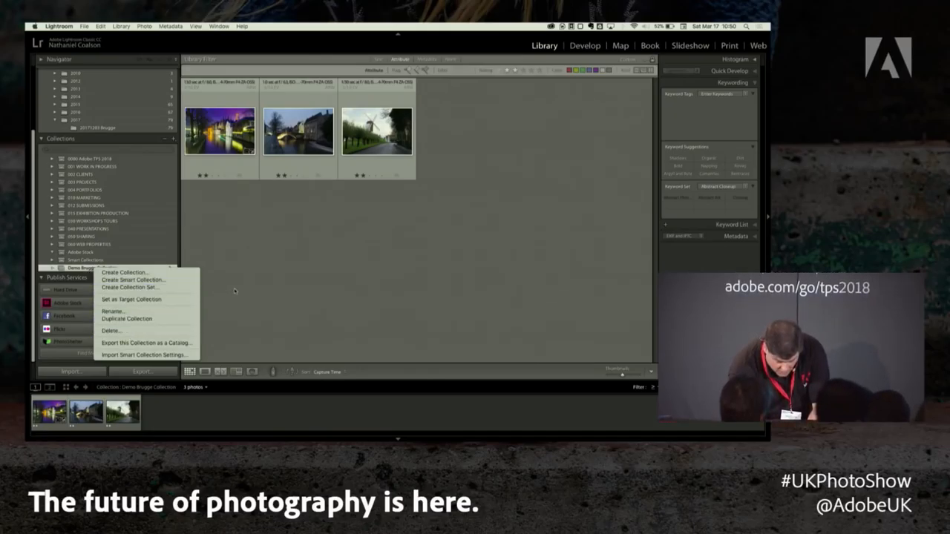
pyautogui.moveTo(127, 339)
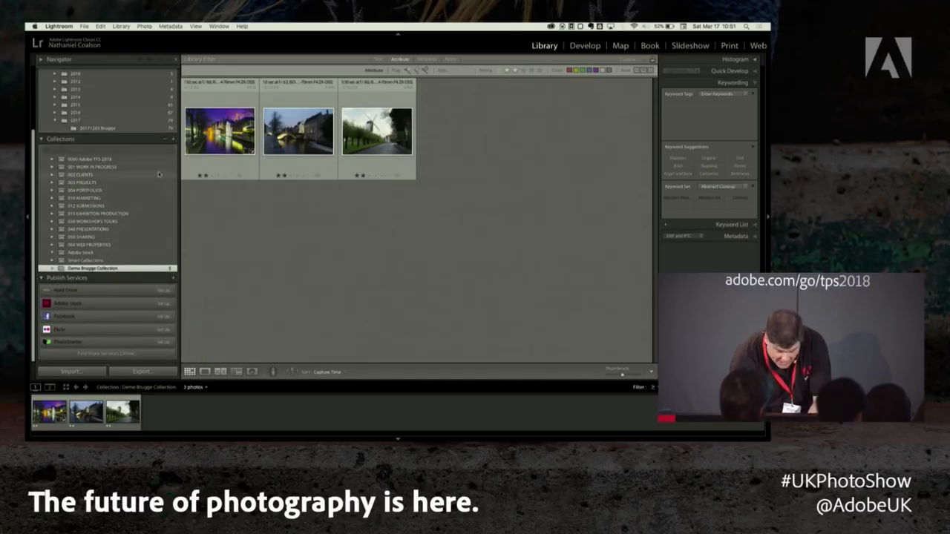
pyautogui.click(172, 139)
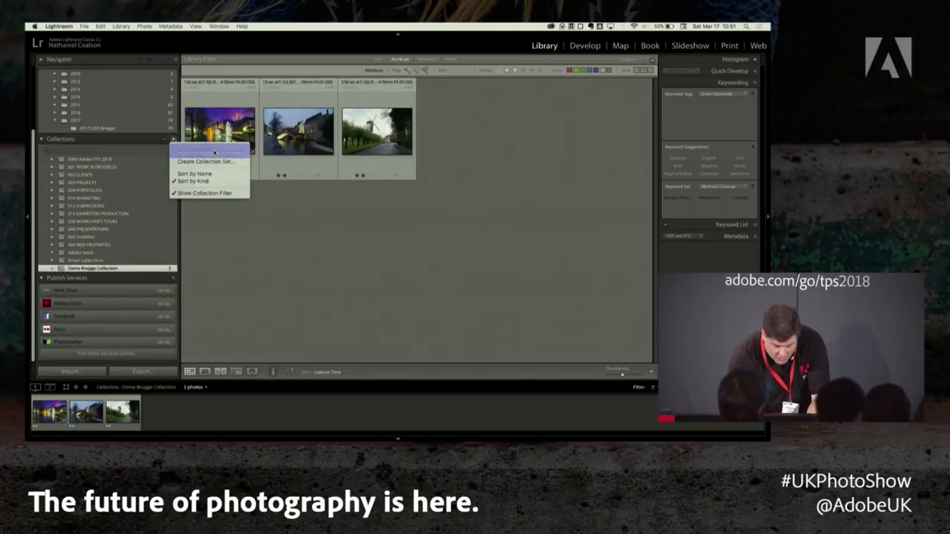
pyautogui.click(205, 162)
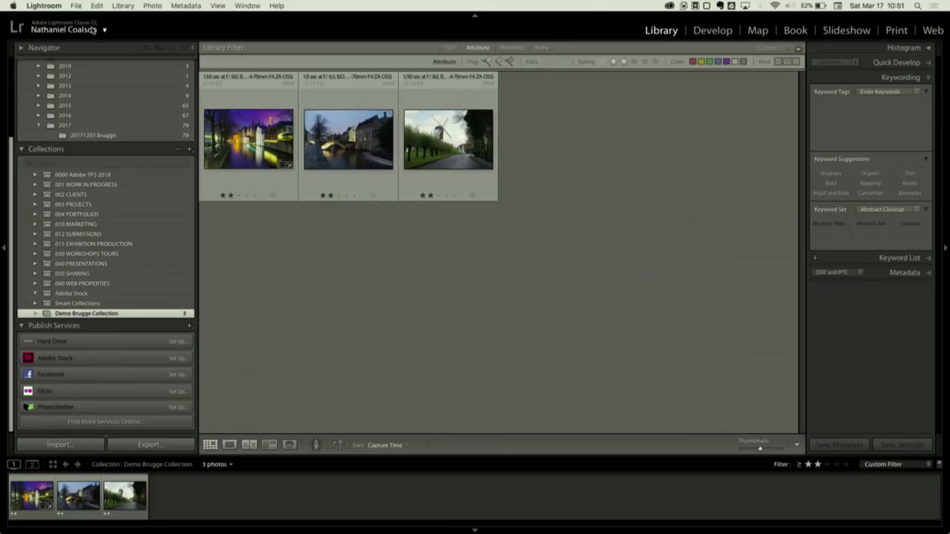
pyautogui.moveTo(336, 323)
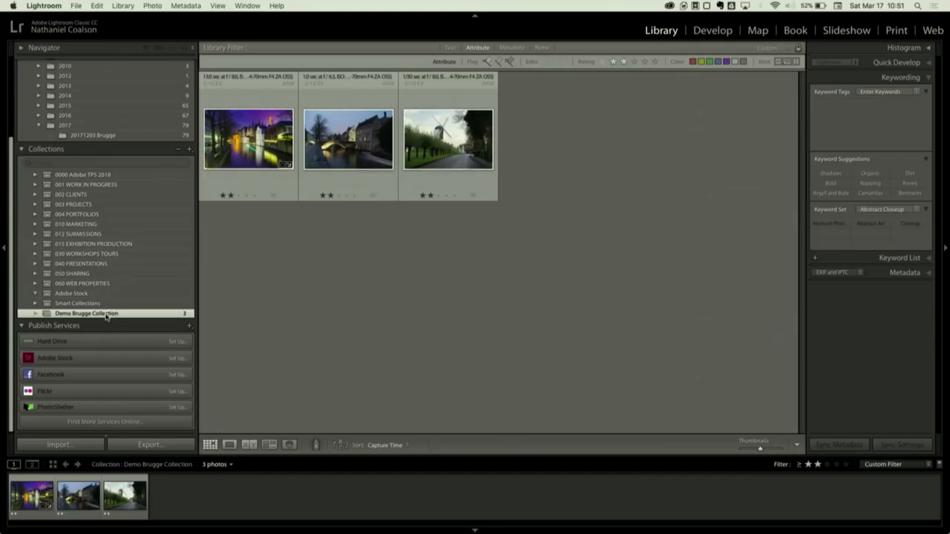
pyautogui.moveTo(86, 312)
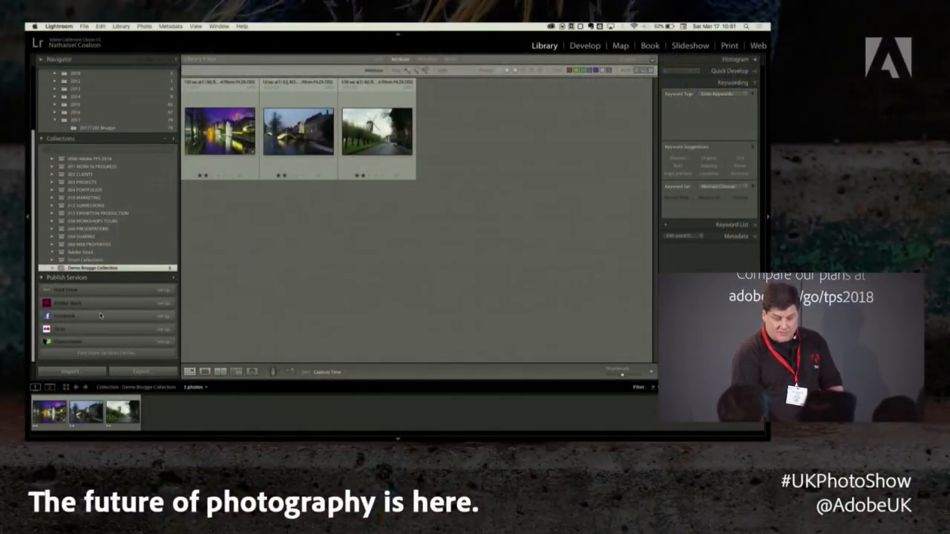
pyautogui.click(141, 371)
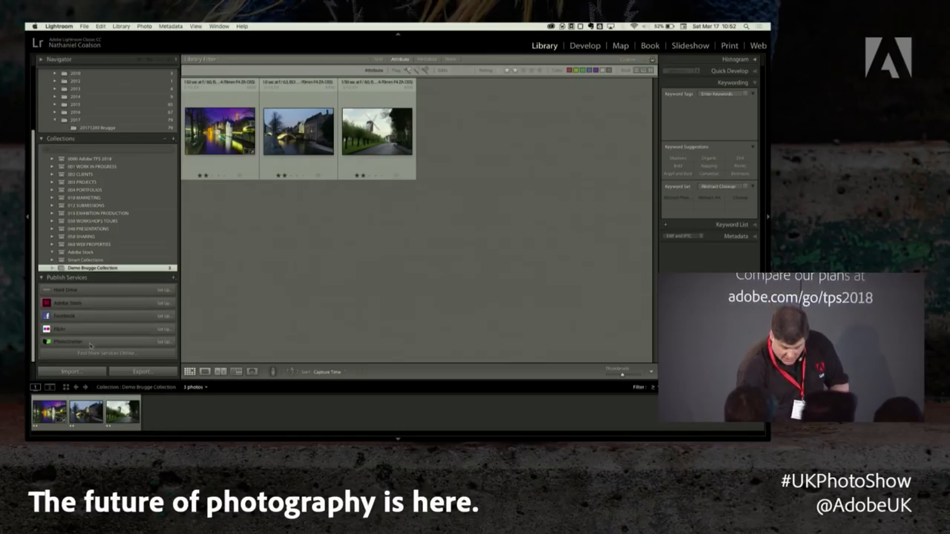
pyautogui.moveTo(67, 340)
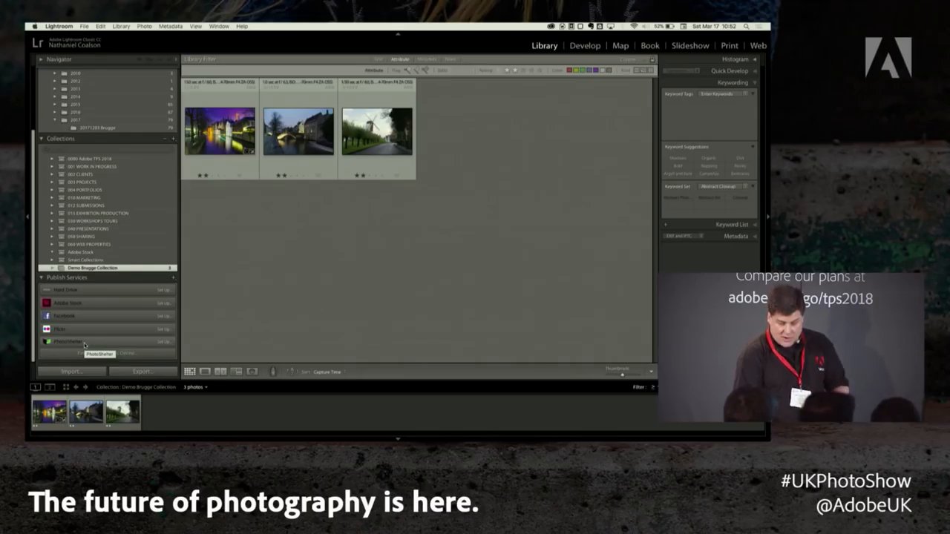
pyautogui.moveTo(85, 345)
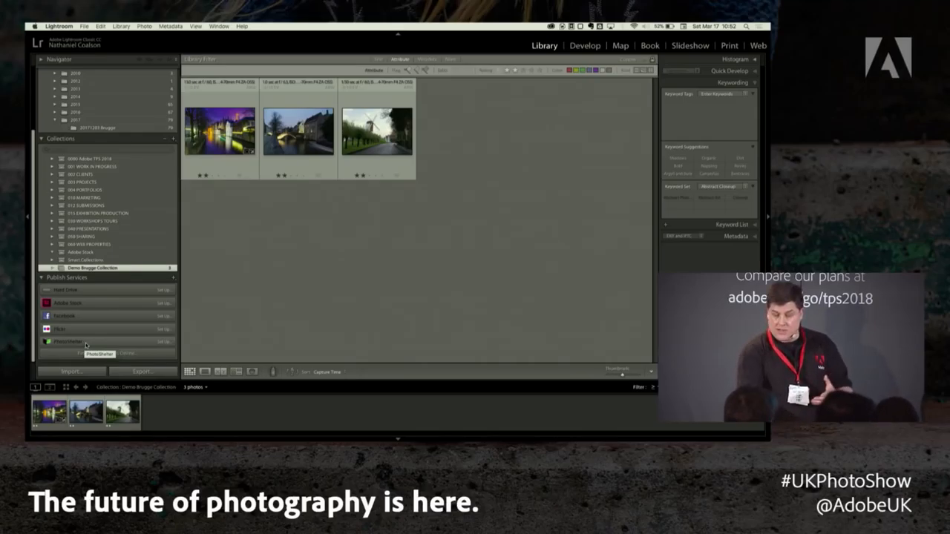